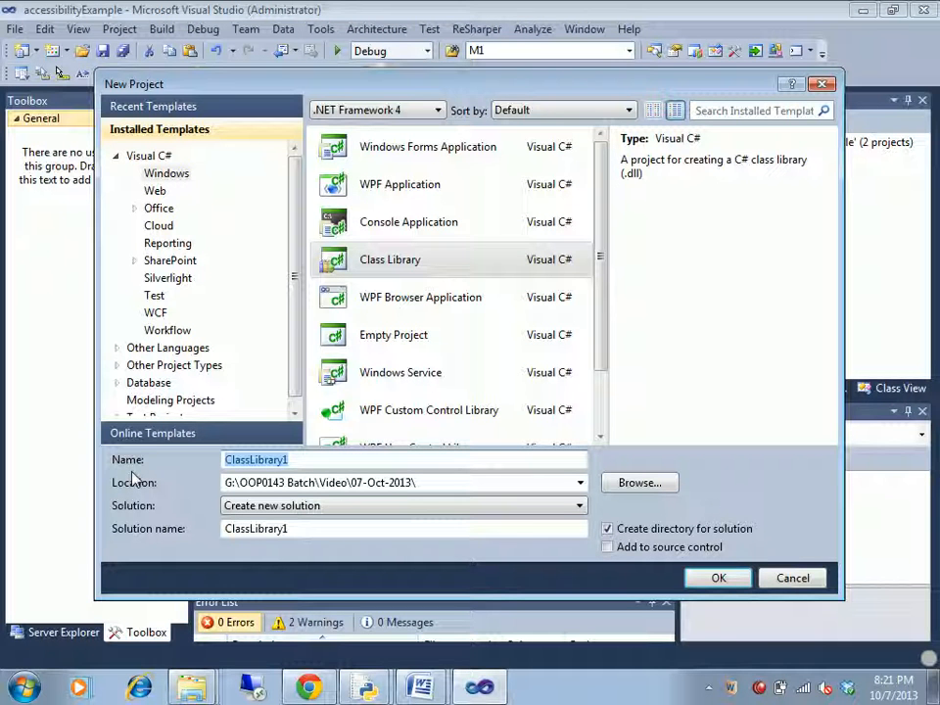
# Name the class library NamespaceExample, create it, and select its project node.
pyautogui.write('NamespaceExample')
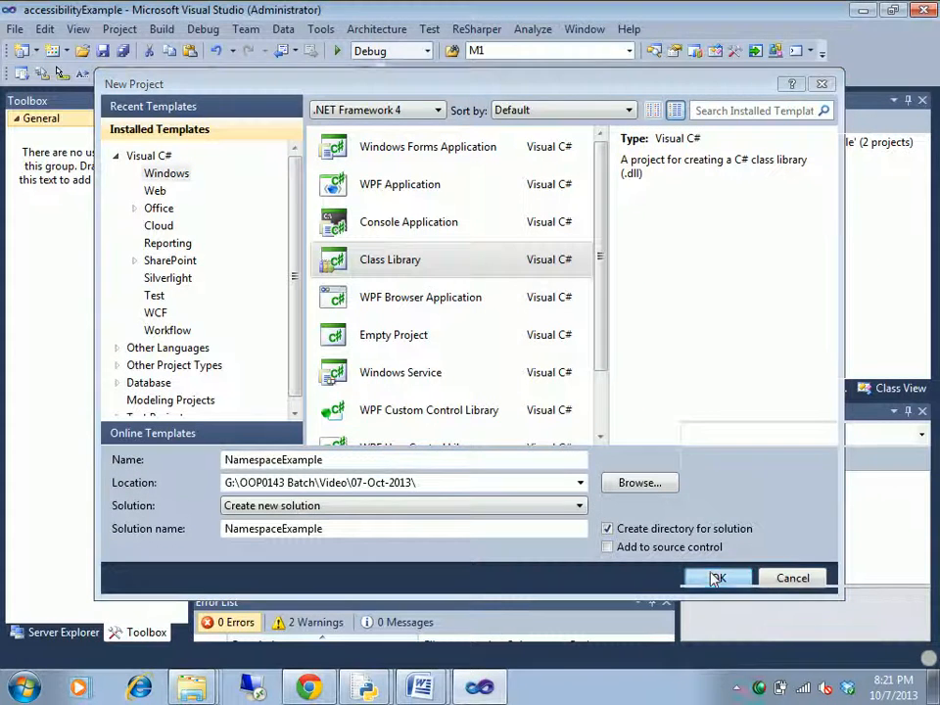
pyautogui.click(716, 577)
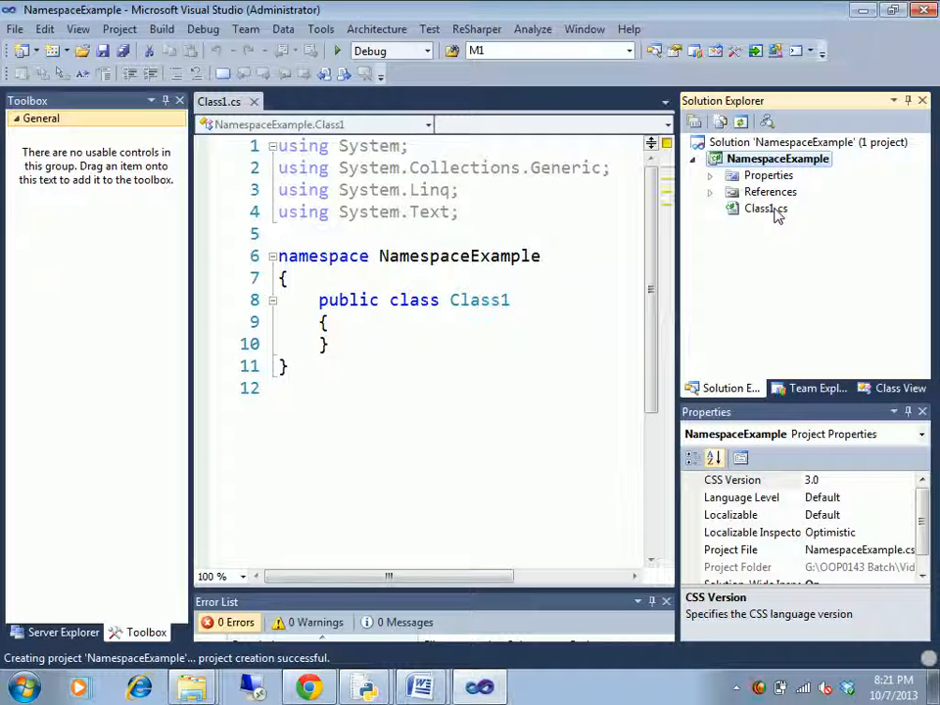
pyautogui.click(777, 159)
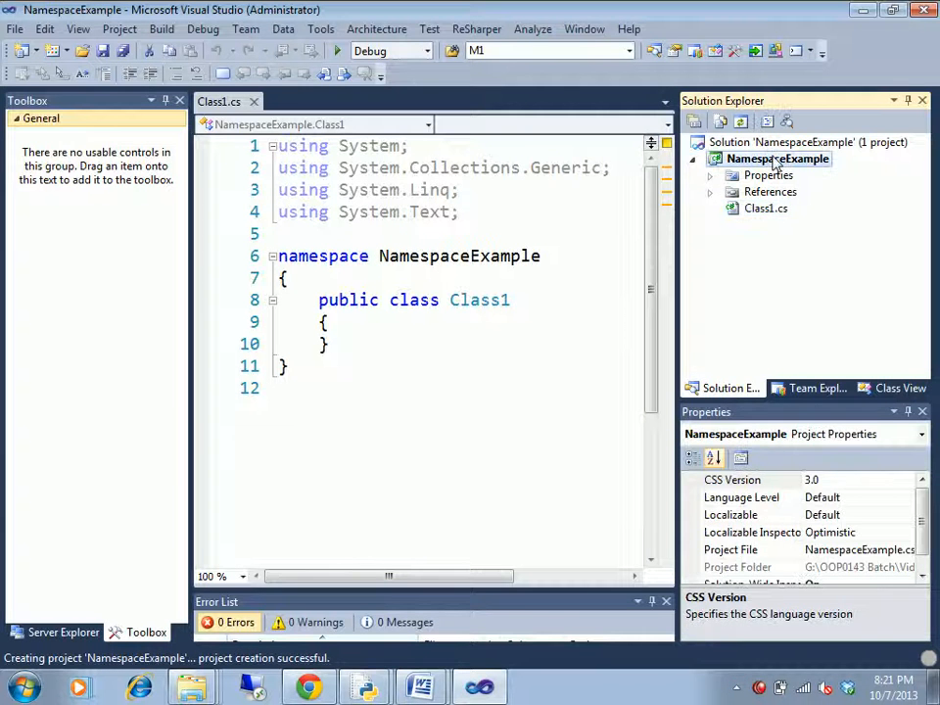
pyautogui.rightClick(775, 159)
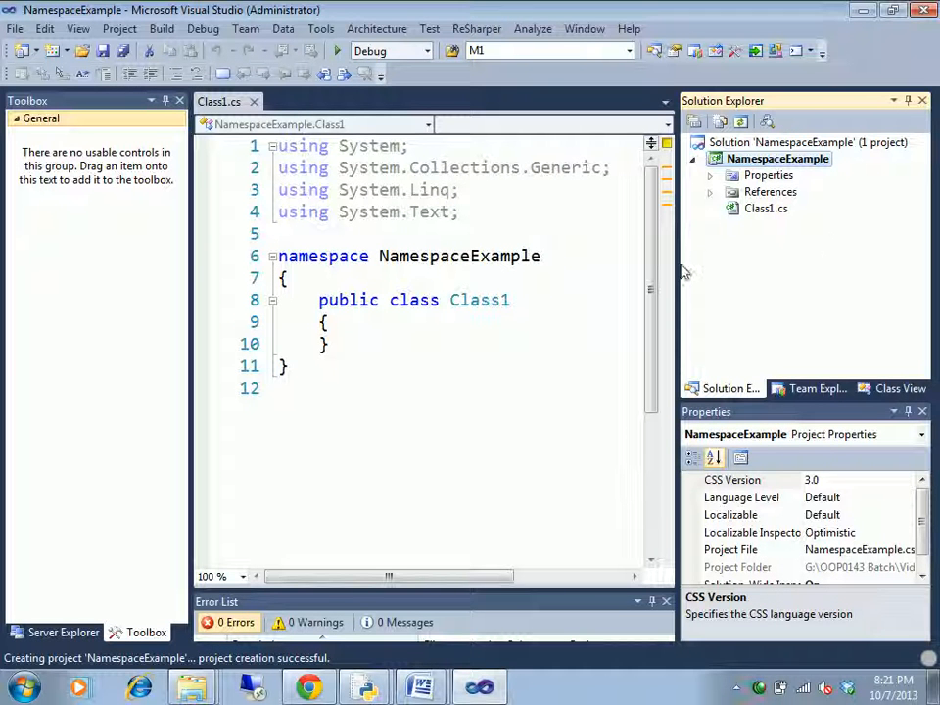
# Create a Windows Forms Application project named namespaceExample2 via File > New > Project.
pyautogui.click(16, 29)
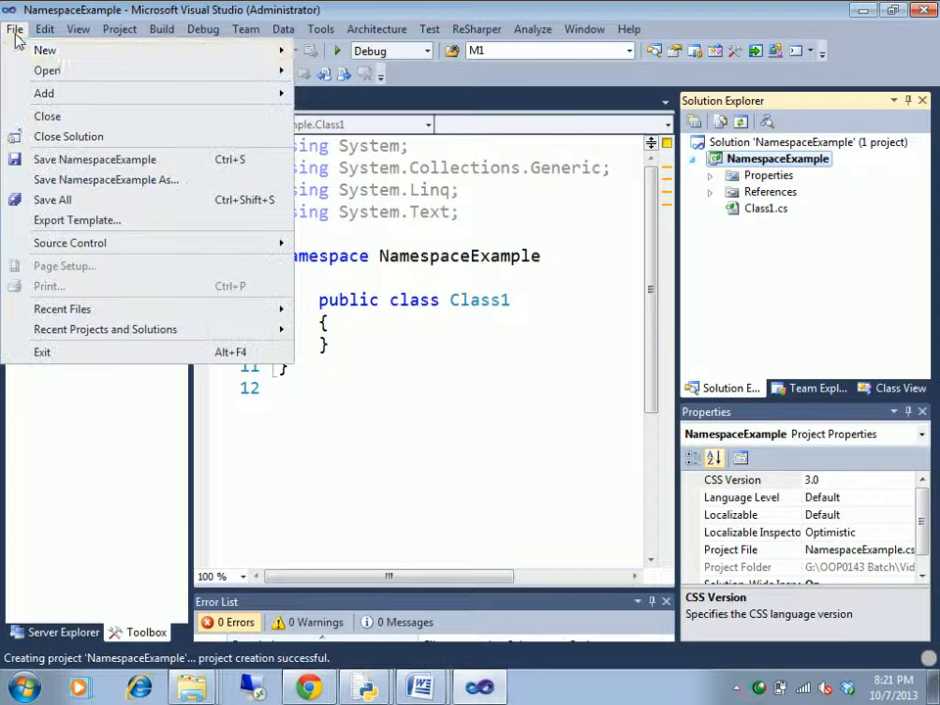
pyautogui.click(45, 51)
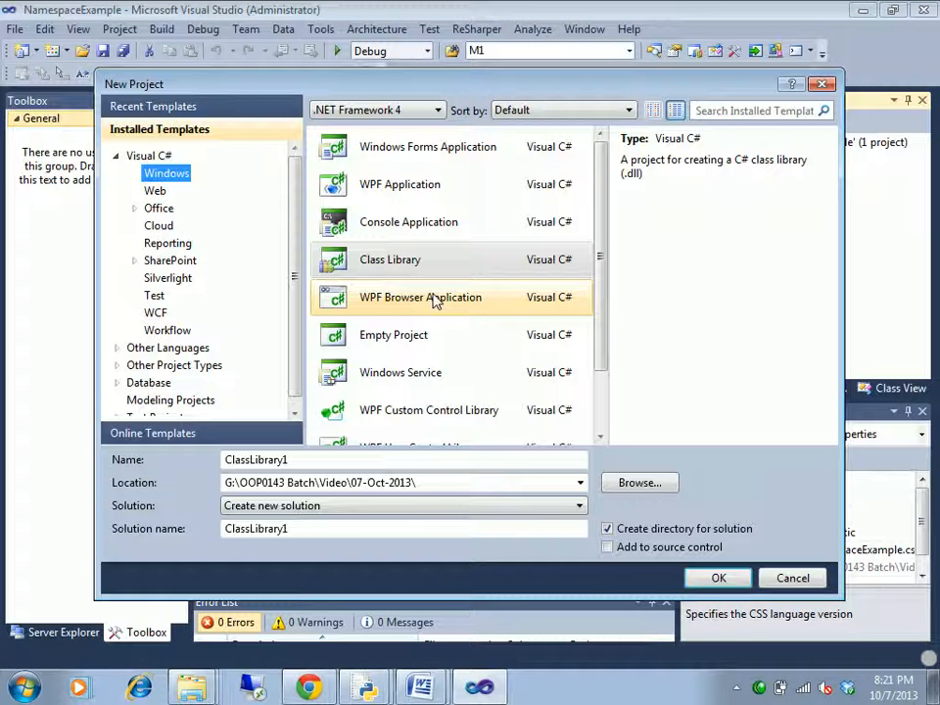
pyautogui.click(427, 145)
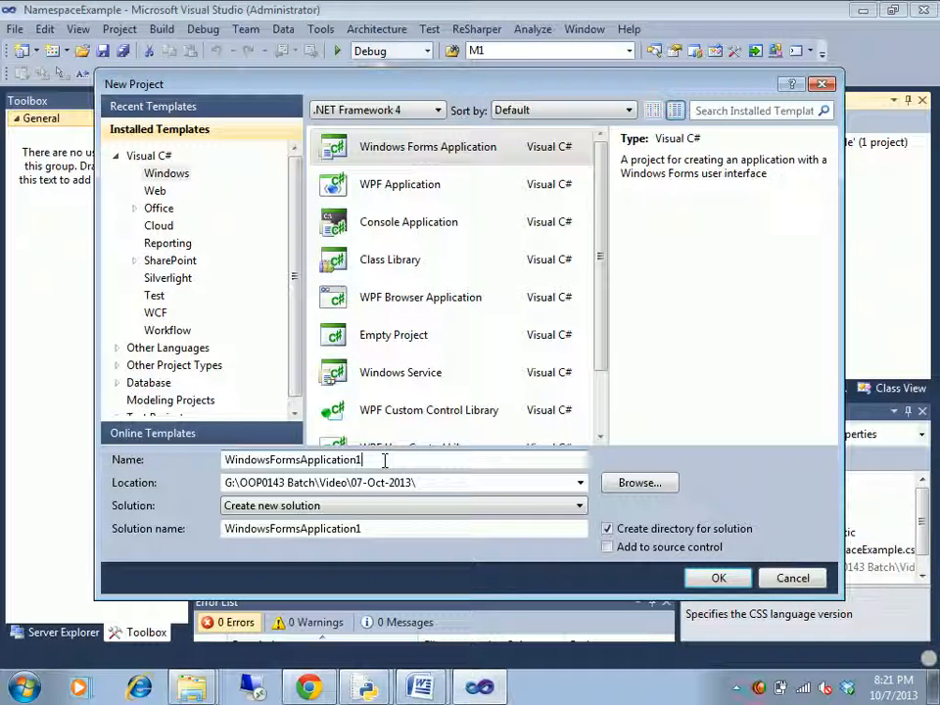
pyautogui.write('namespaceExample2')
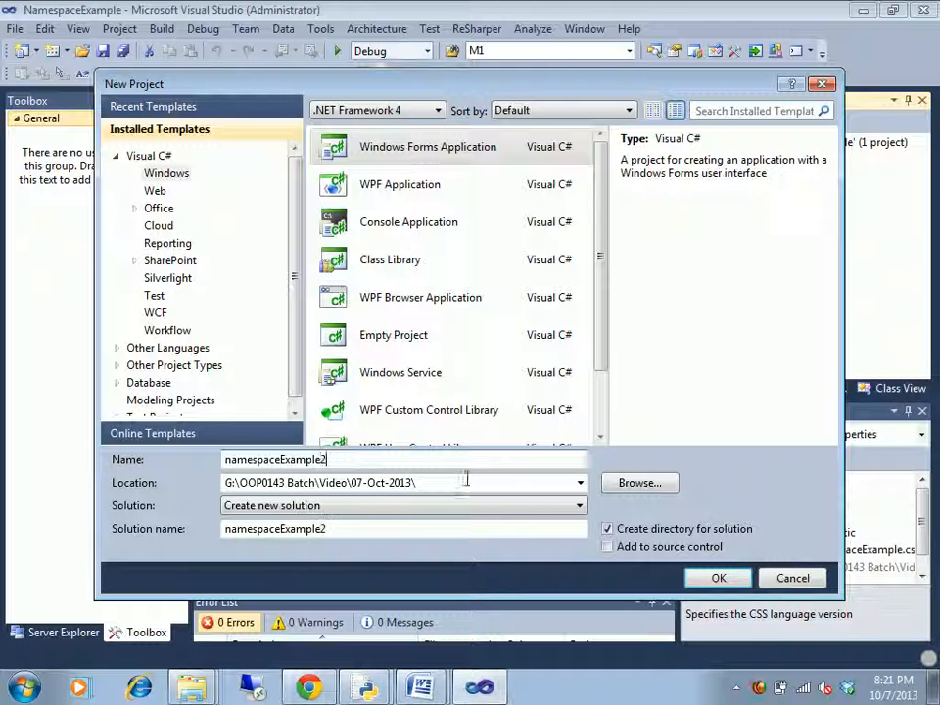
pyautogui.click(717, 578)
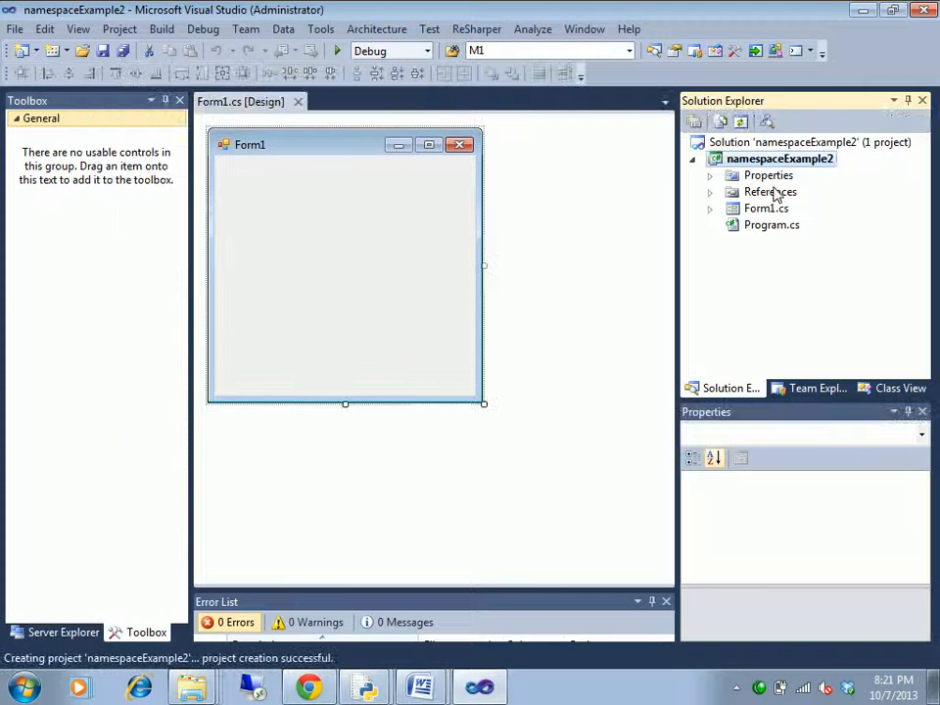
pyautogui.click(779, 159)
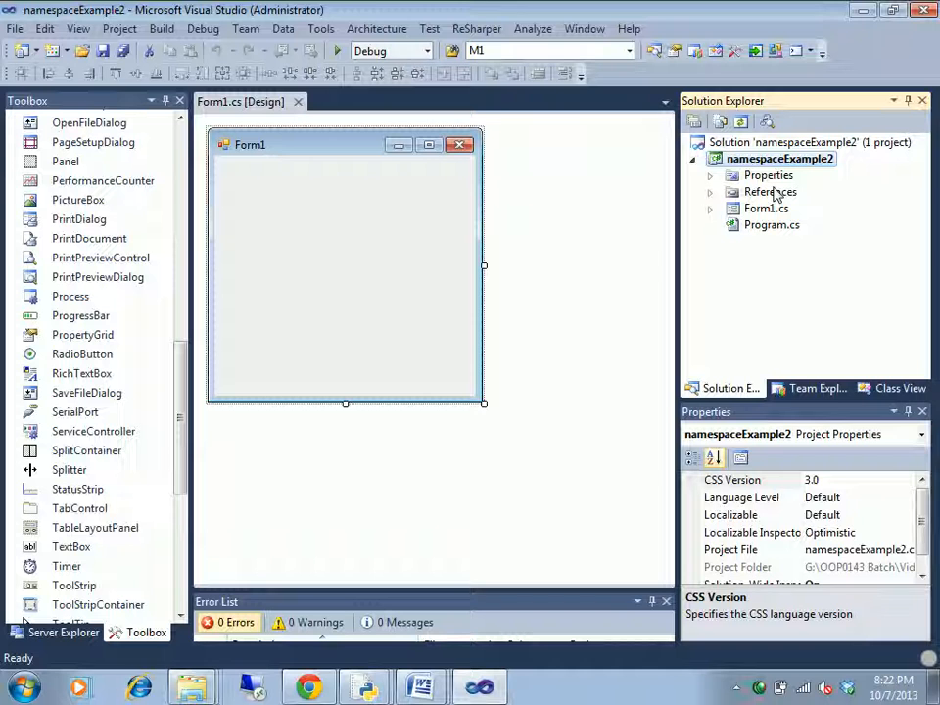
pyautogui.moveTo(779, 206)
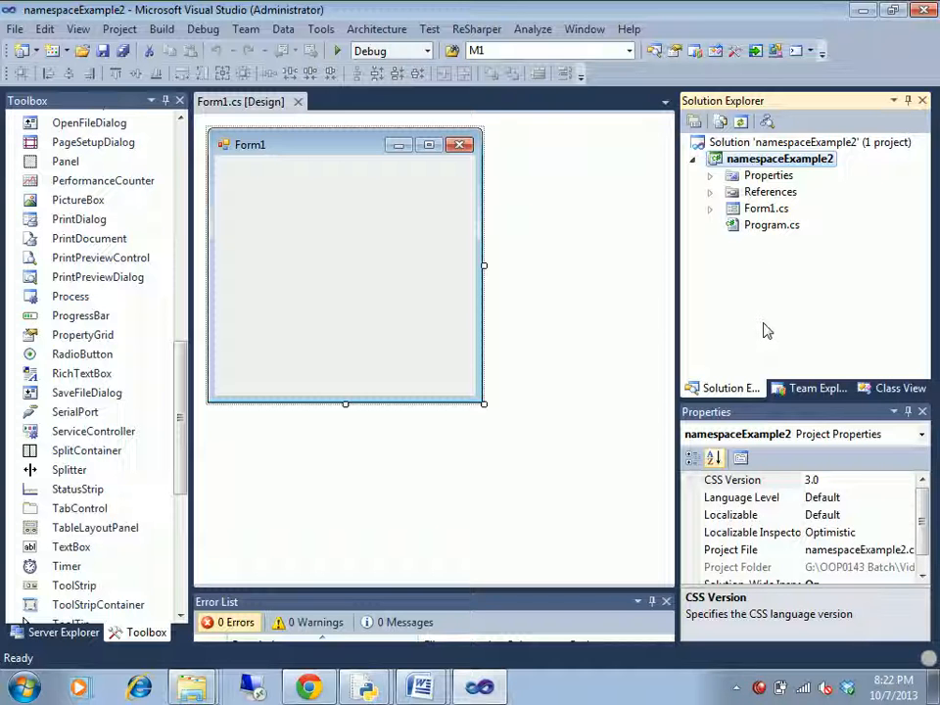
pyautogui.moveTo(881, 247)
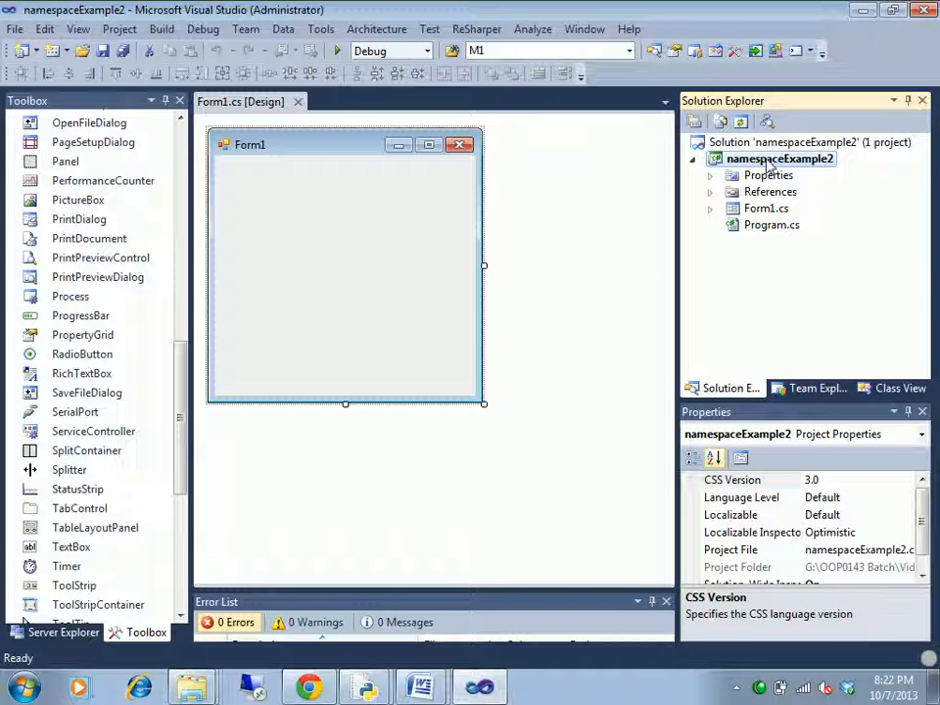
# Add UI, Manager and DatabaseGateway folders to the namespaceExample2 project.
pyautogui.rightClick(780, 158)
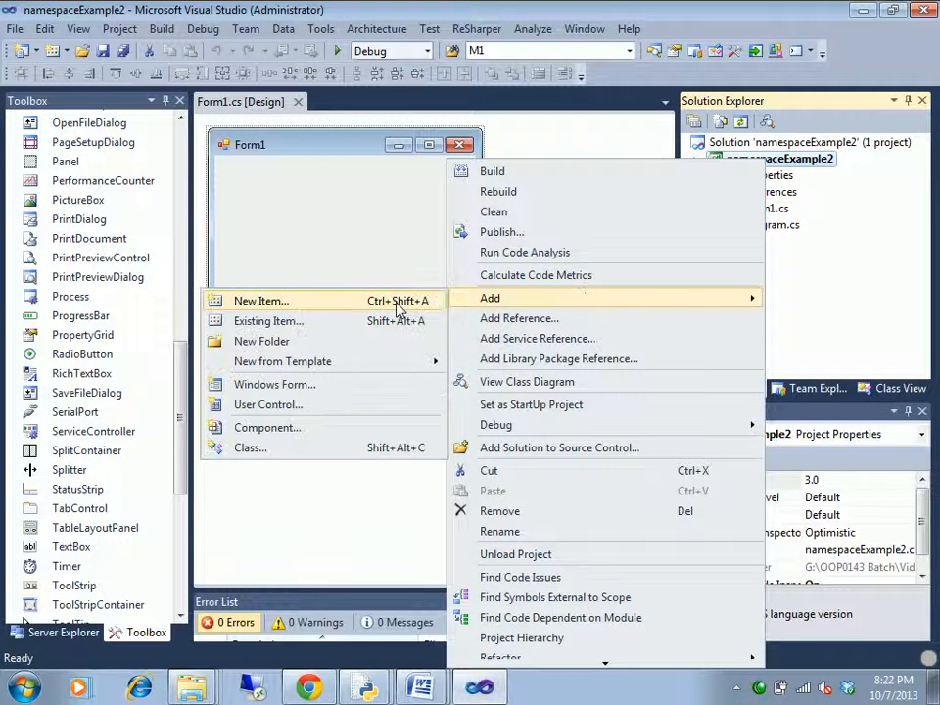
pyautogui.click(263, 341)
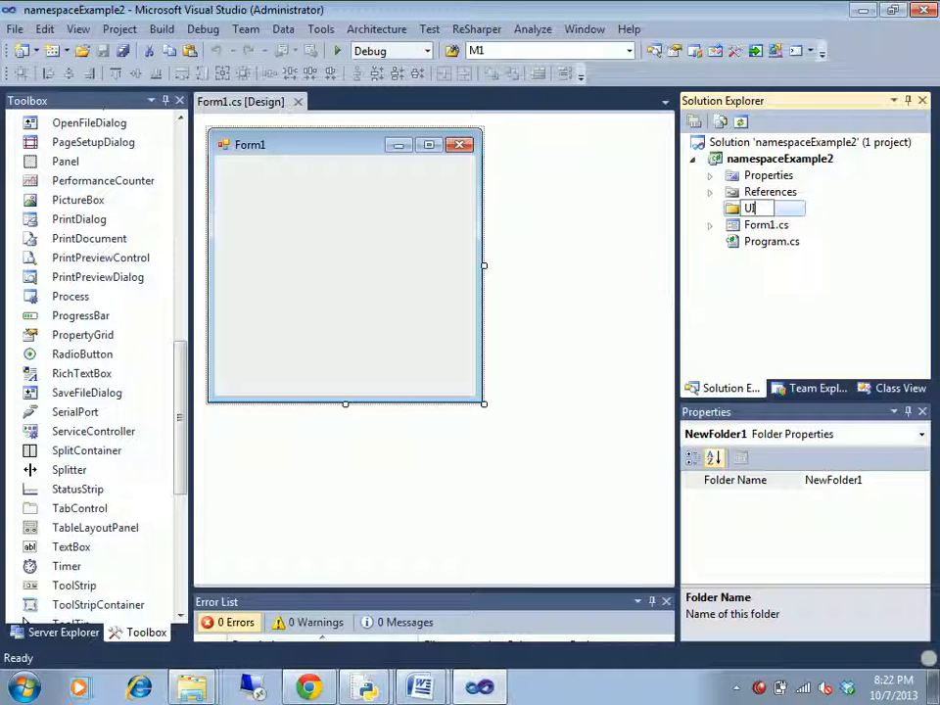
pyautogui.press('Return')
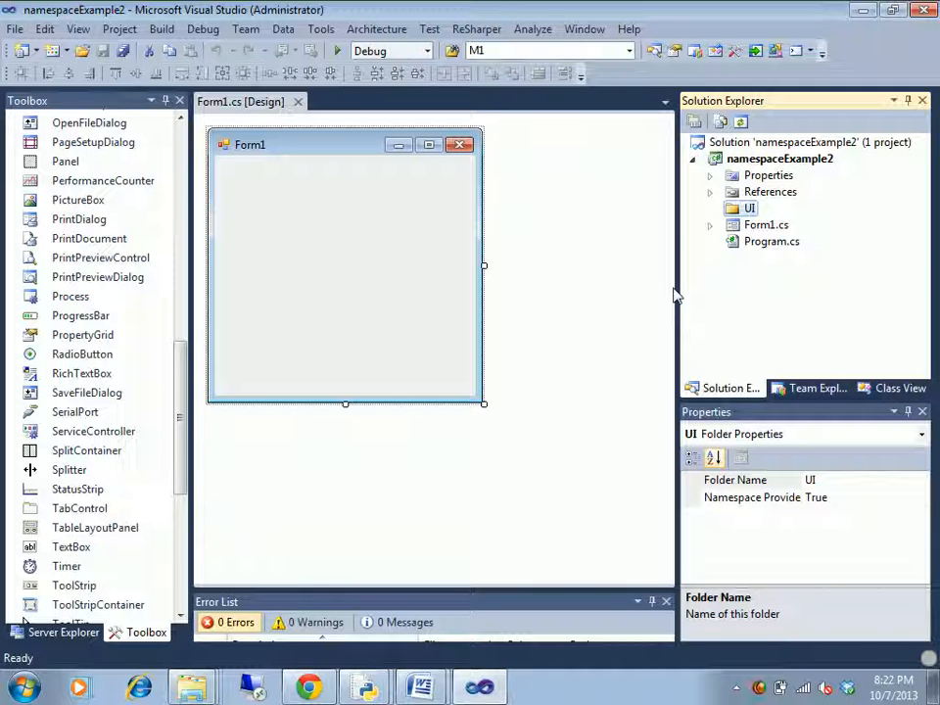
pyautogui.click(780, 158)
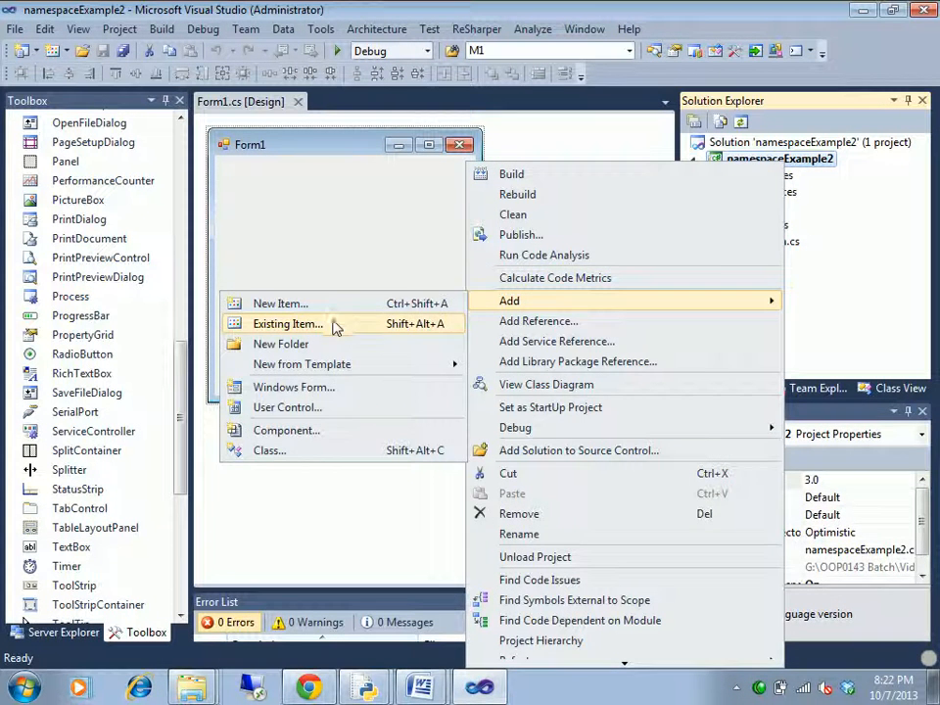
pyautogui.click(280, 345)
pyautogui.write('Manager')
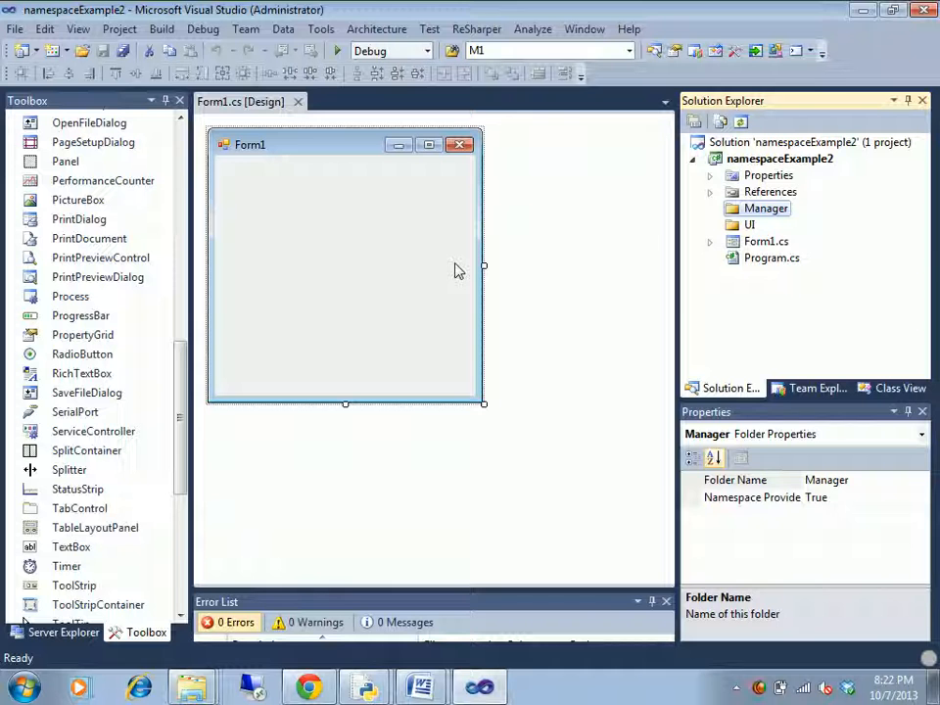
pyautogui.rightClick(793, 157)
pyautogui.write('DatabaseGateway')
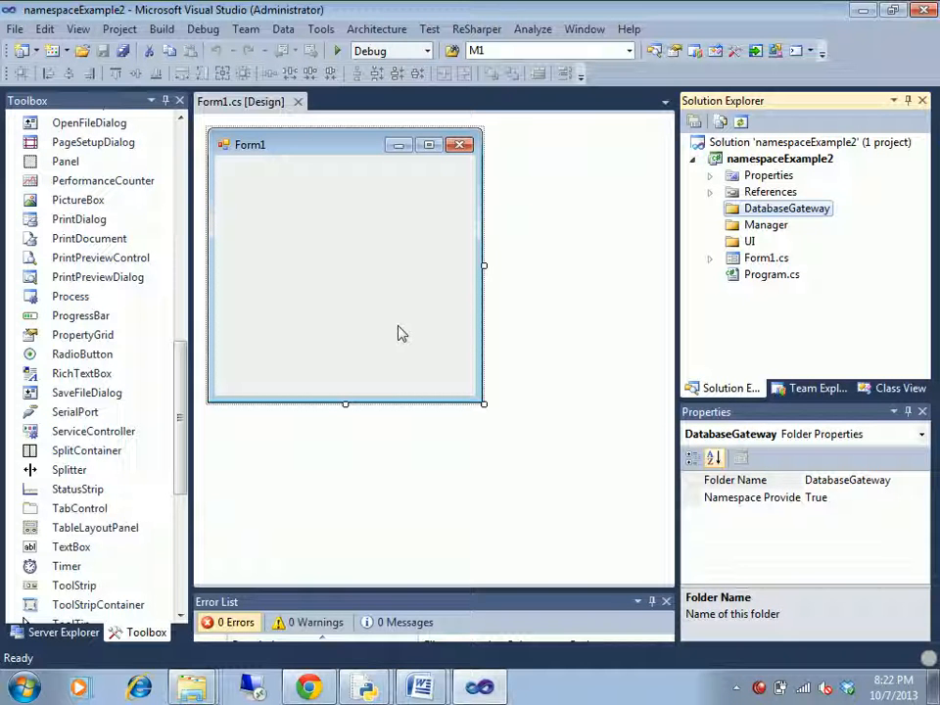
pyautogui.moveTo(787, 231)
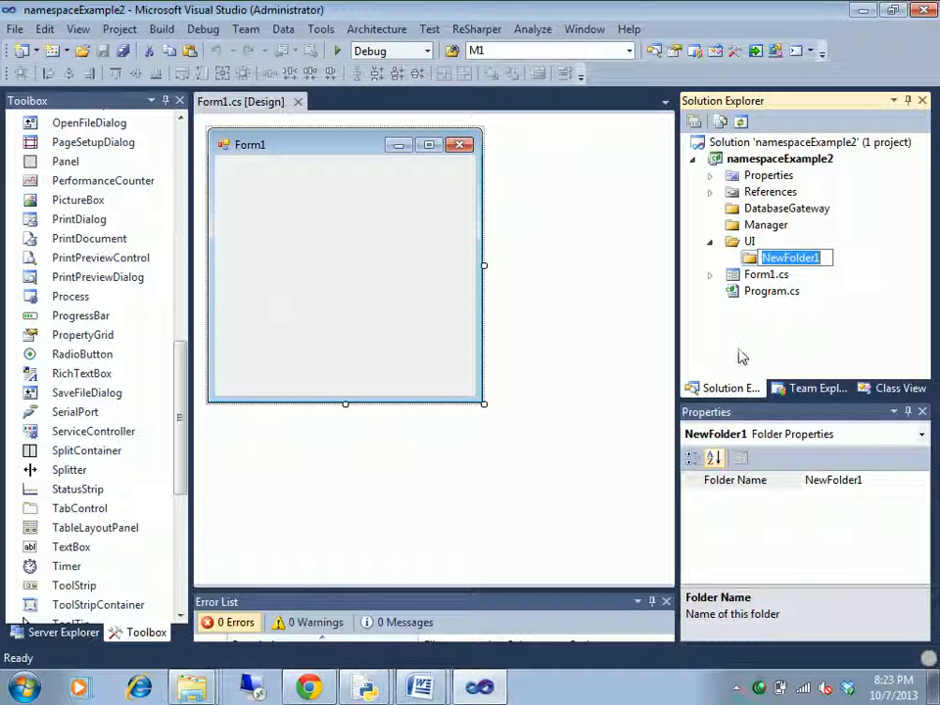
# Add Entry and View subfolders inside the UI folder.
pyautogui.write('Entry')
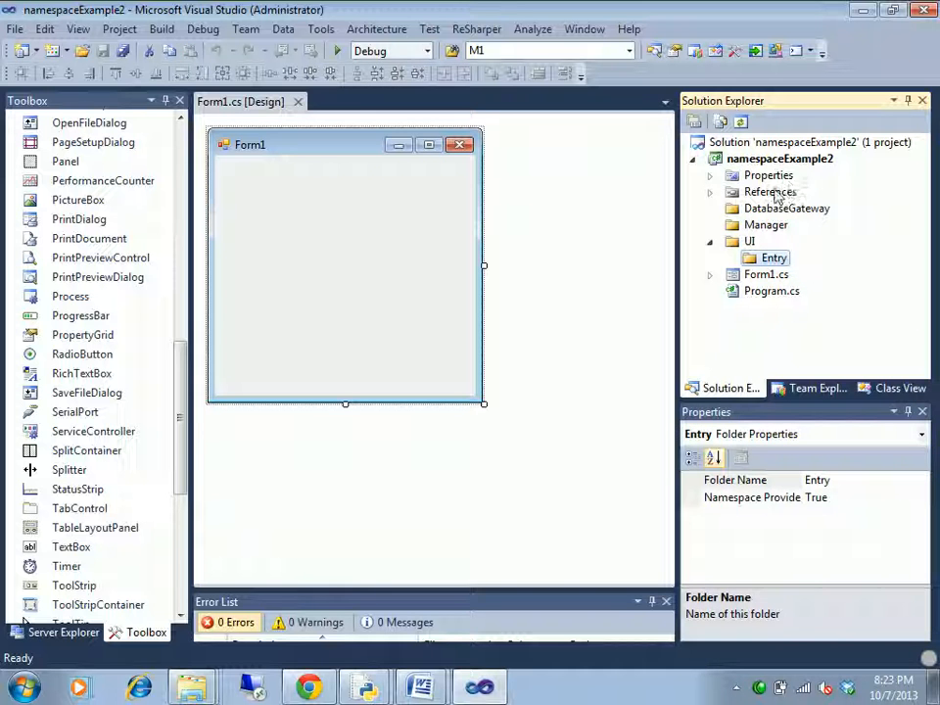
pyautogui.rightClick(774, 258)
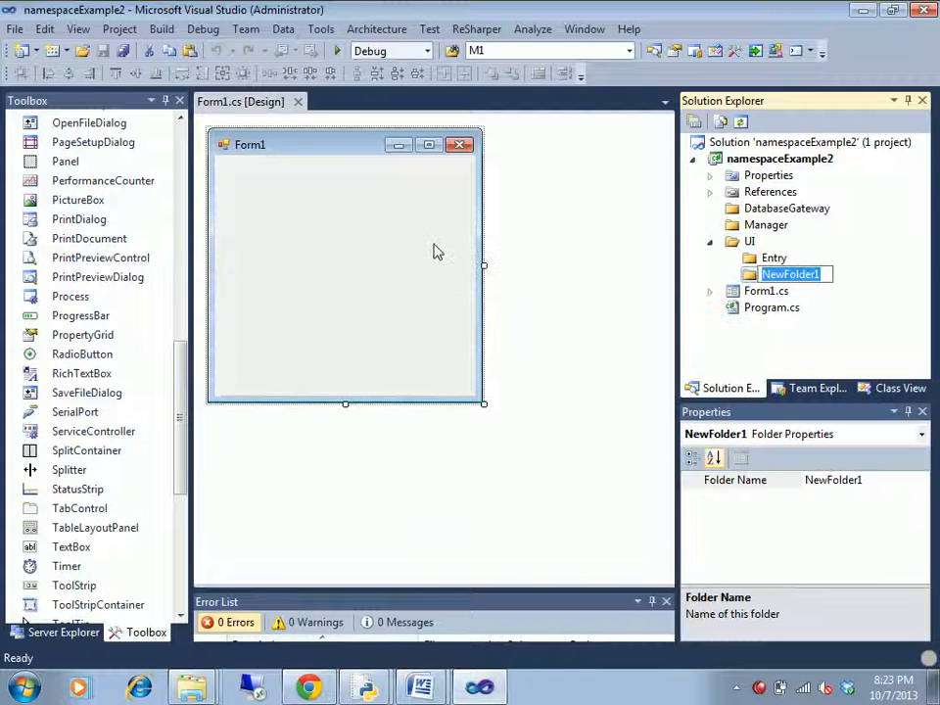
pyautogui.write('View')
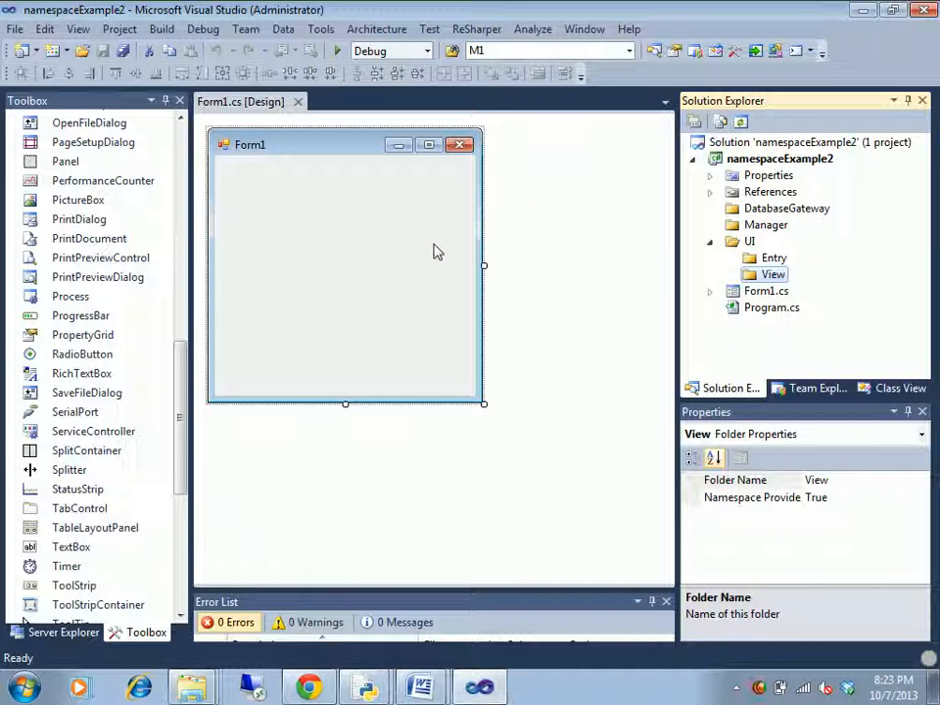
pyautogui.moveTo(768, 223)
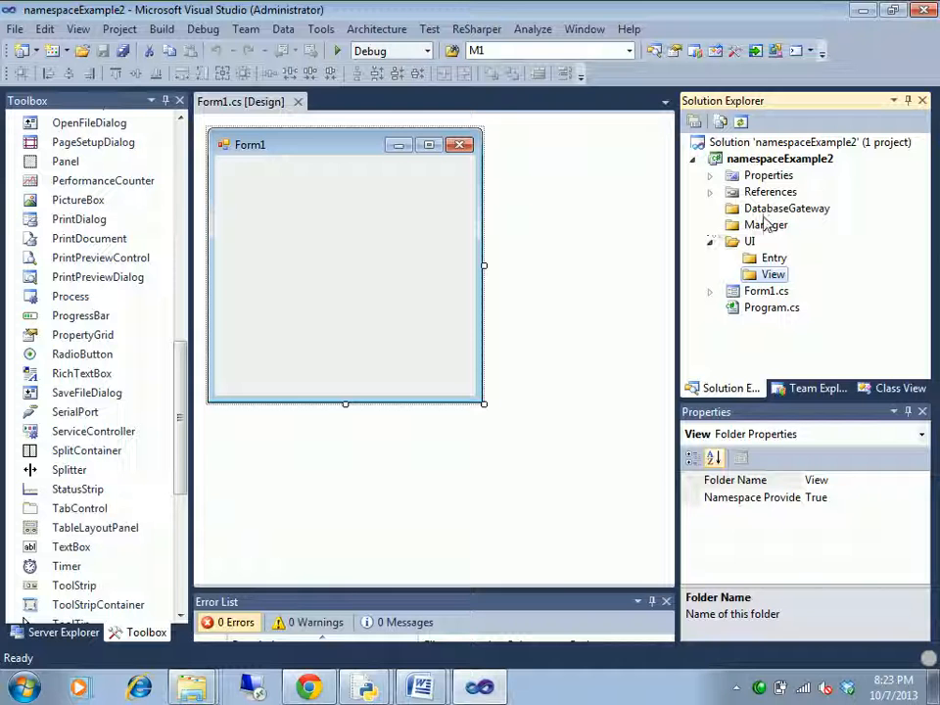
pyautogui.click(765, 226)
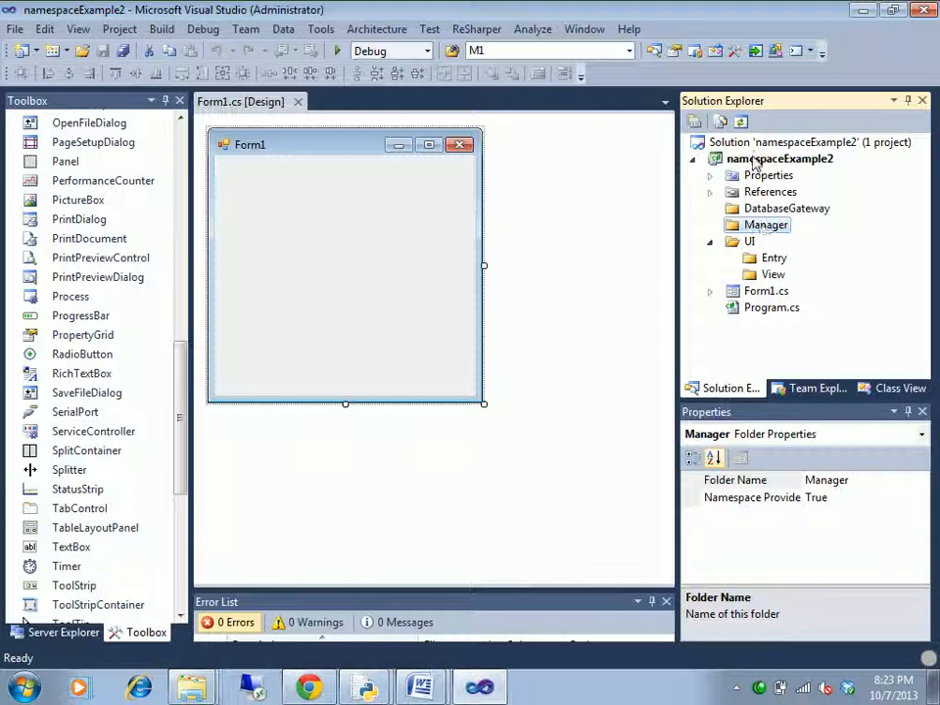
pyautogui.rightClick(780, 156)
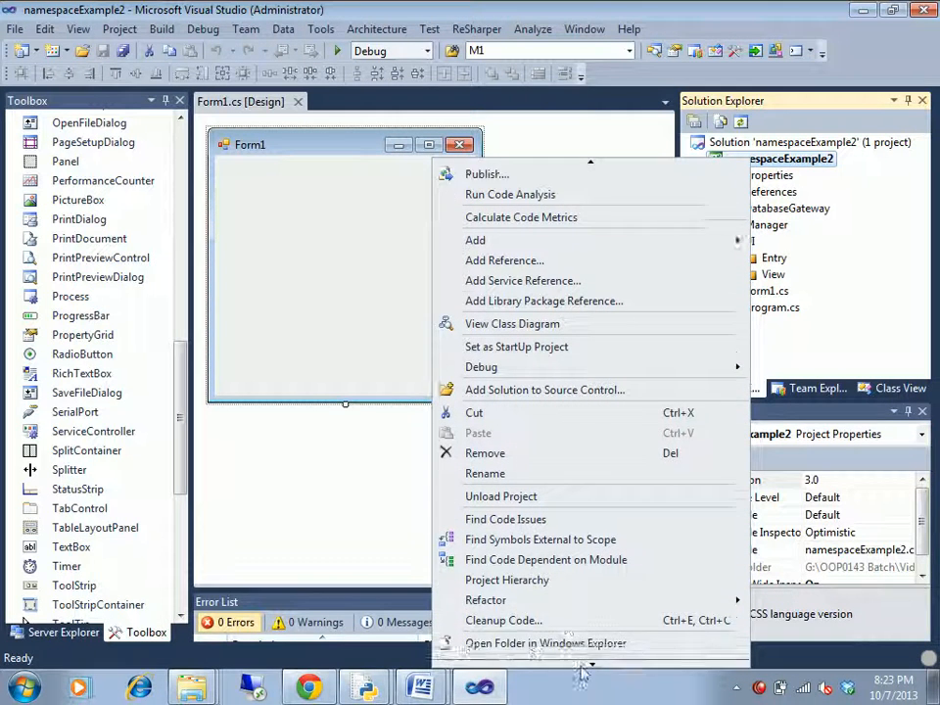
pyautogui.click(545, 642)
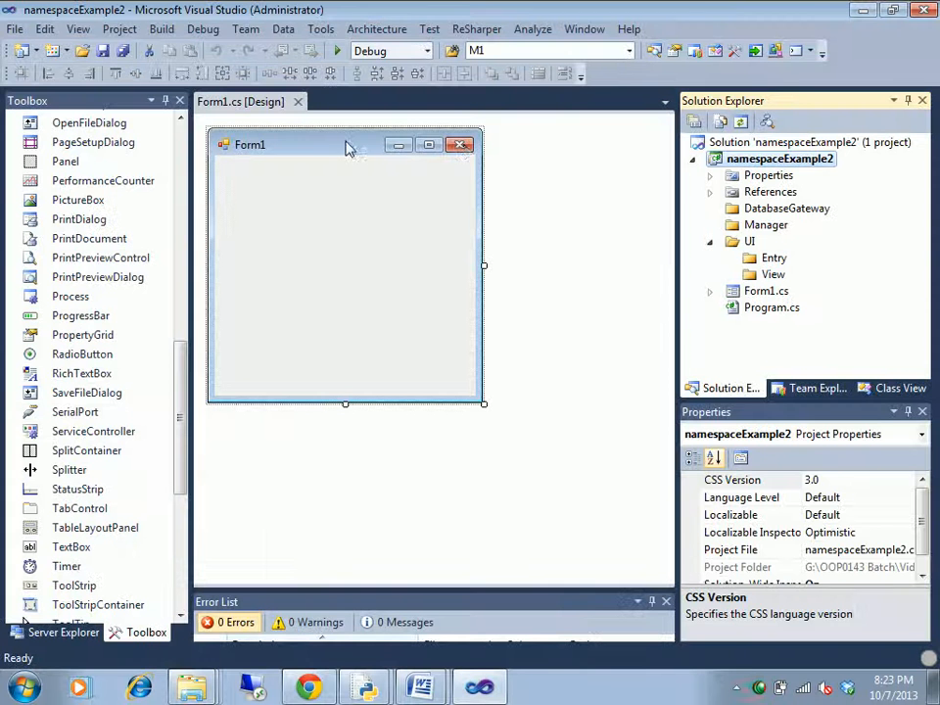
# Add a Windows Form named StudenUI inside the UI\Entry folder.
pyautogui.click(751, 241)
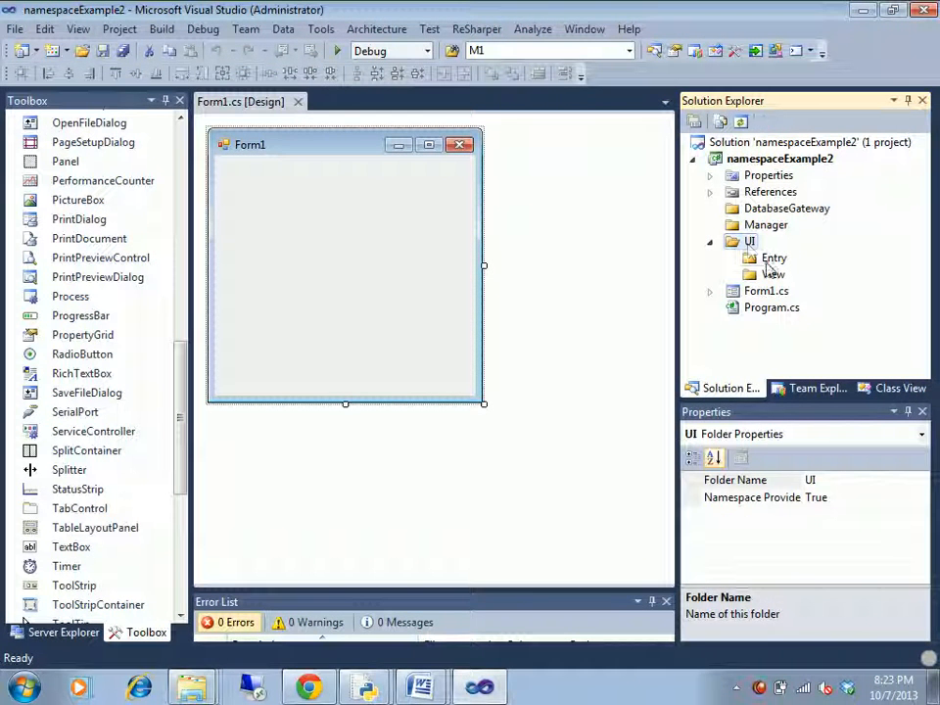
pyautogui.rightClick(774, 258)
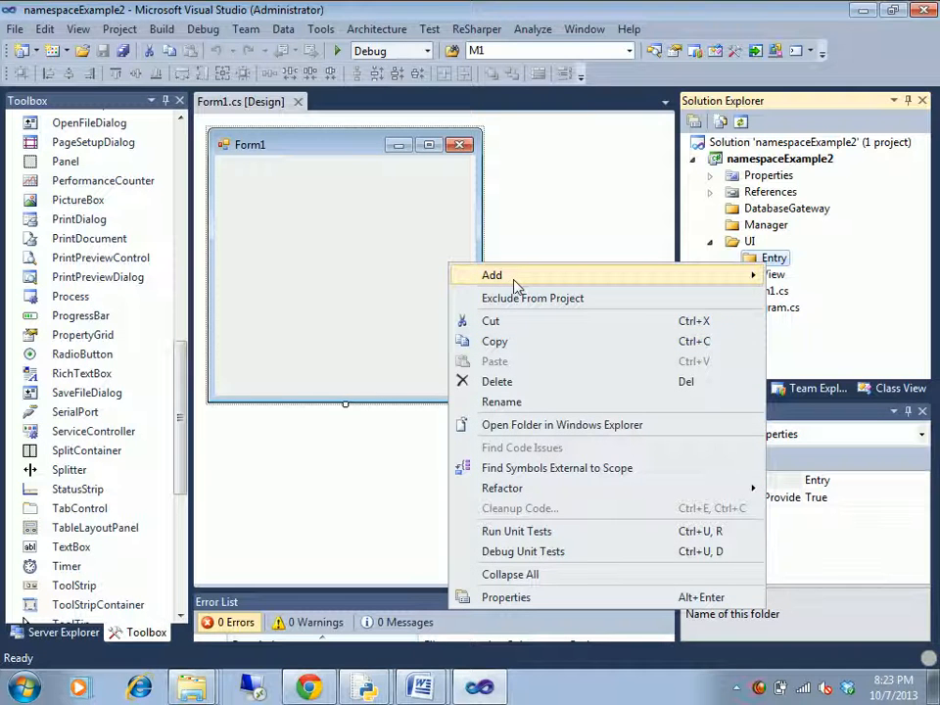
pyautogui.moveTo(492, 274)
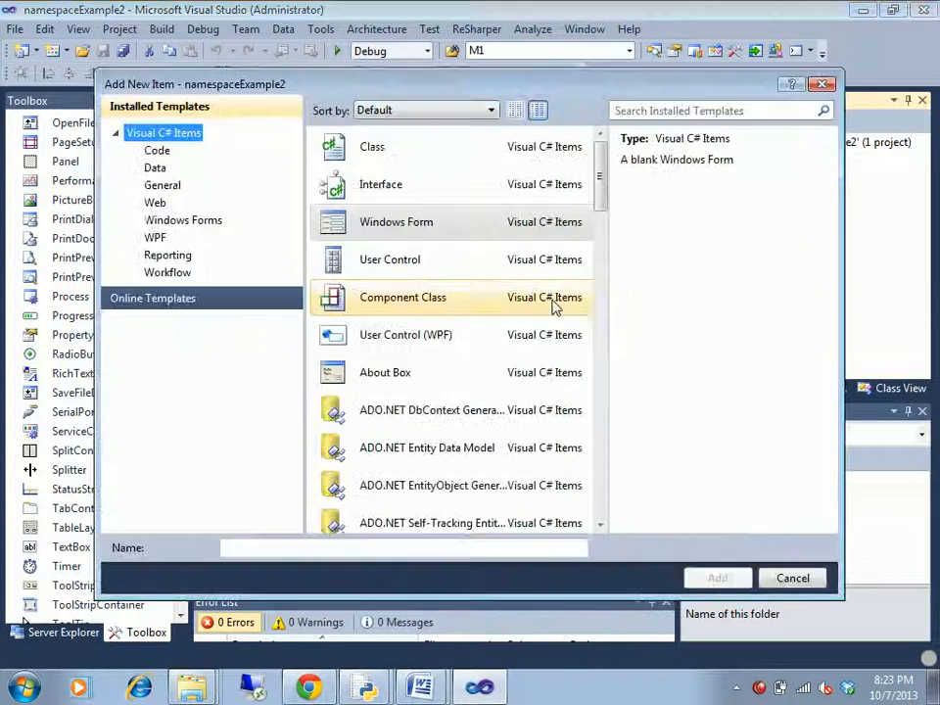
pyautogui.write('Studen')
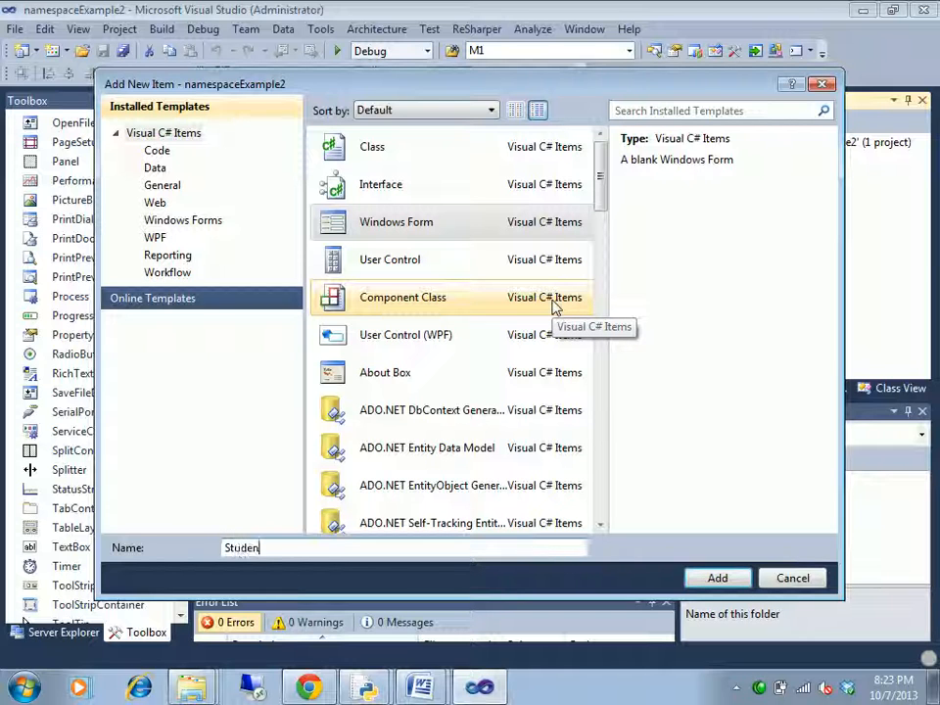
pyautogui.write('UI')
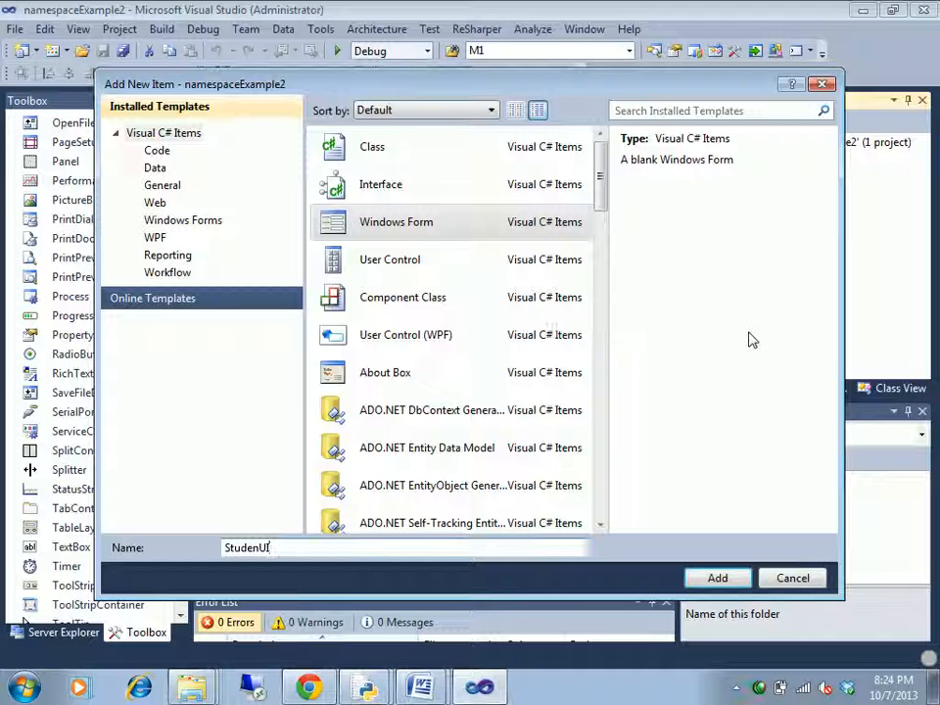
pyautogui.click(717, 578)
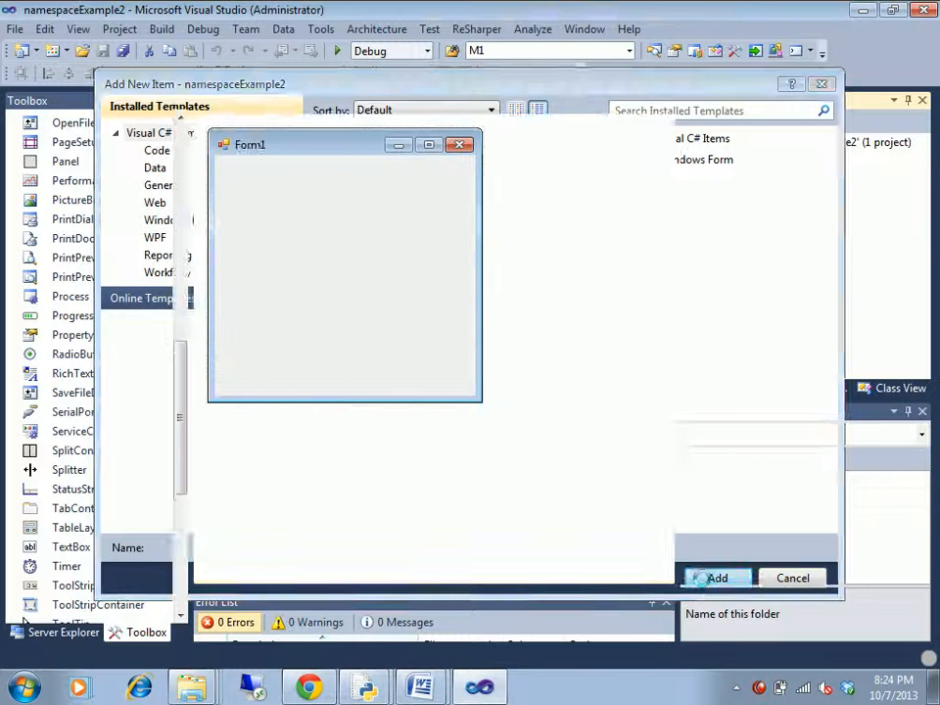
pyautogui.click(717, 578)
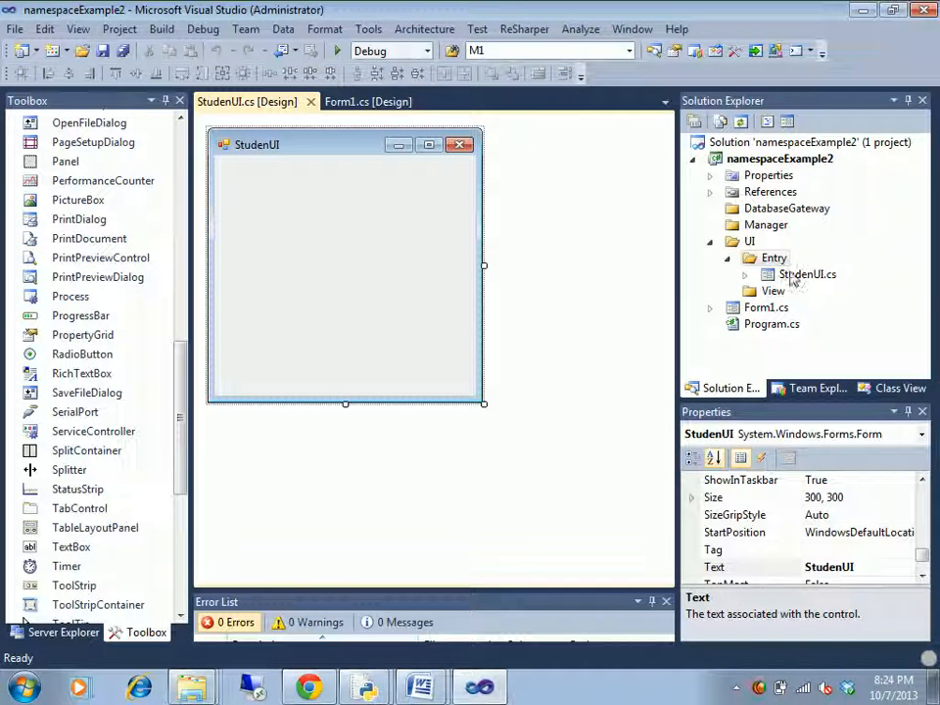
pyautogui.click(776, 258)
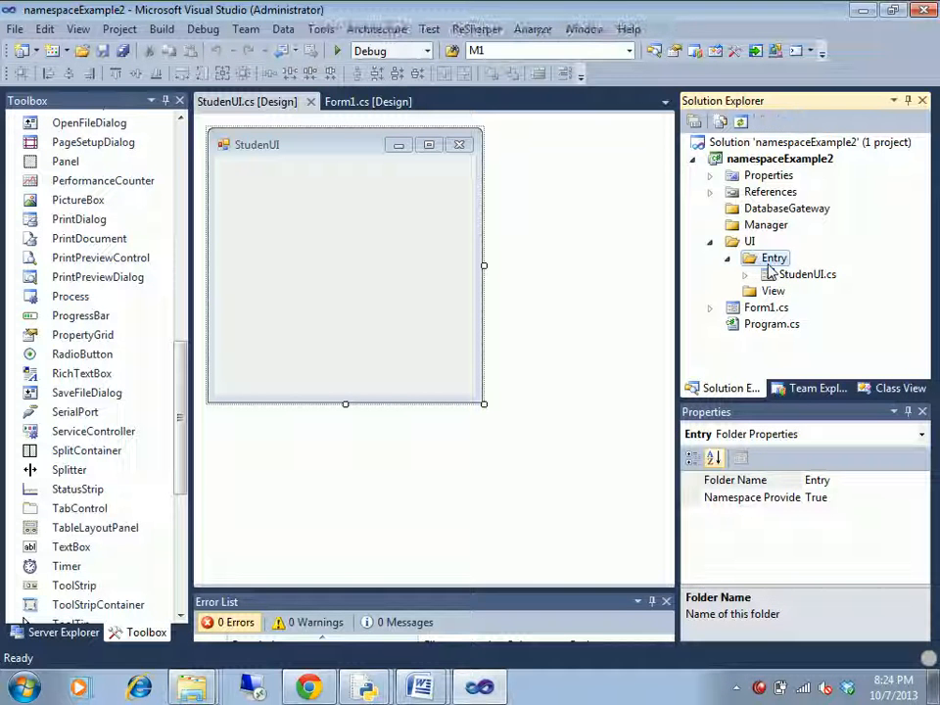
# View the Entry folder in Windows Explorer to confirm the StudenUI form and designer files exist.
pyautogui.rightClick(775, 259)
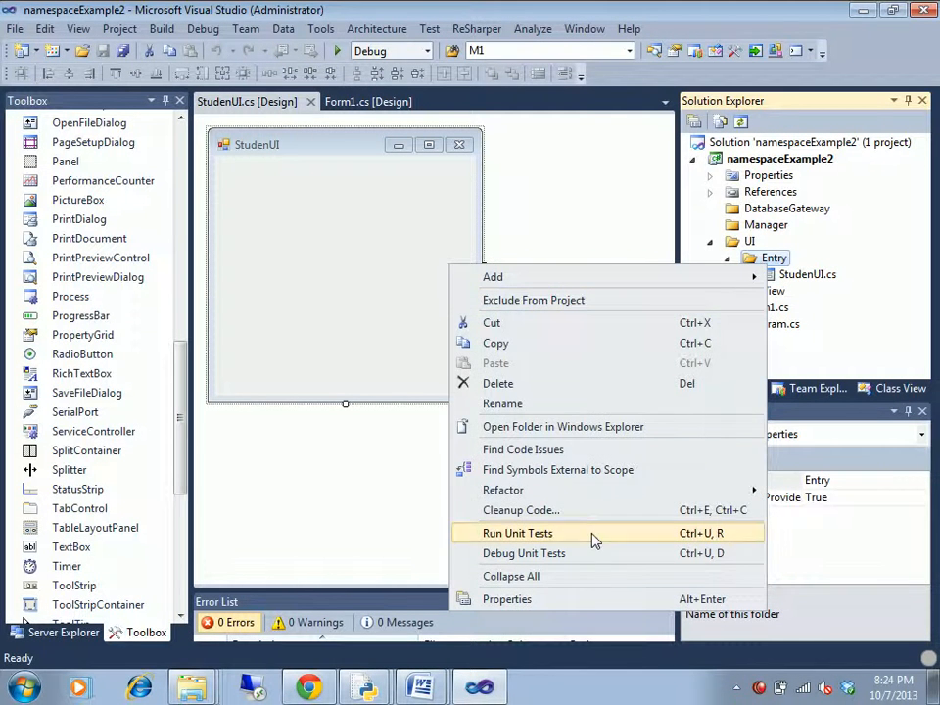
pyautogui.click(564, 427)
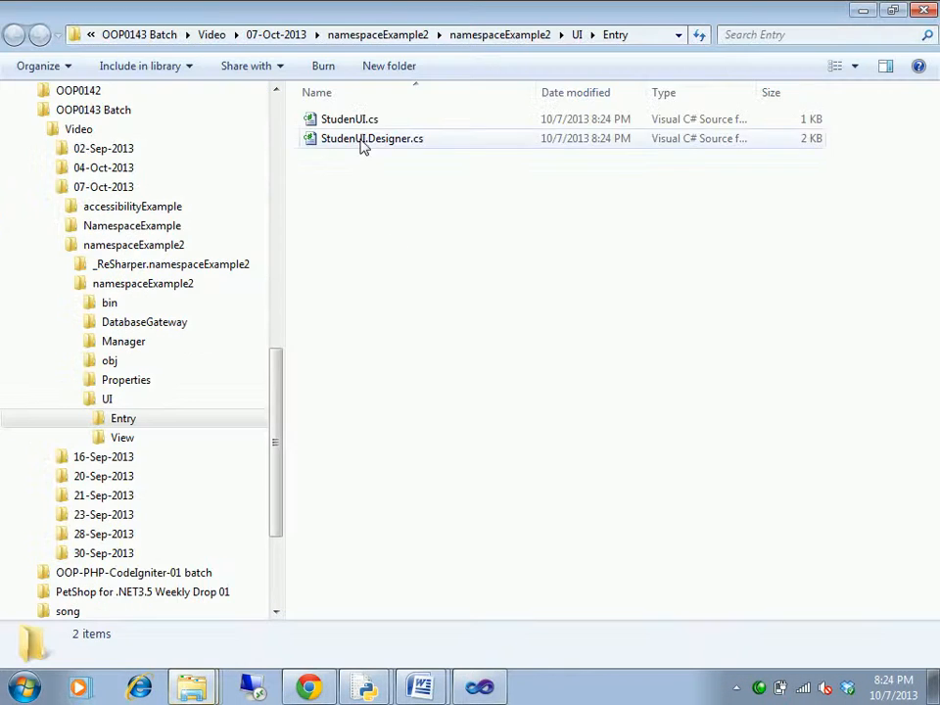
pyautogui.click(372, 137)
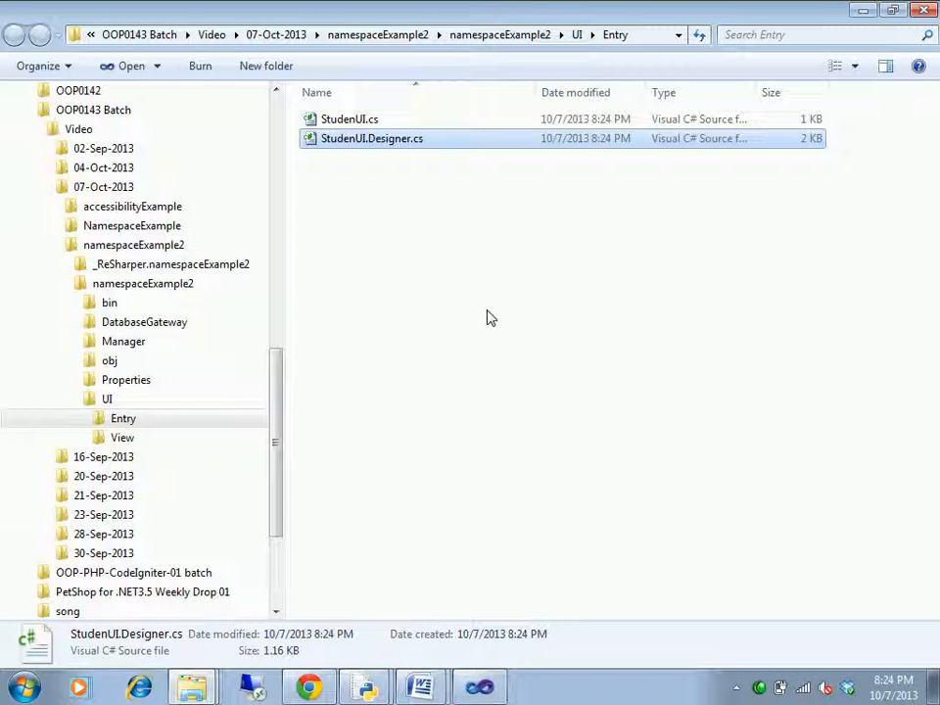
pyautogui.moveTo(466, 227)
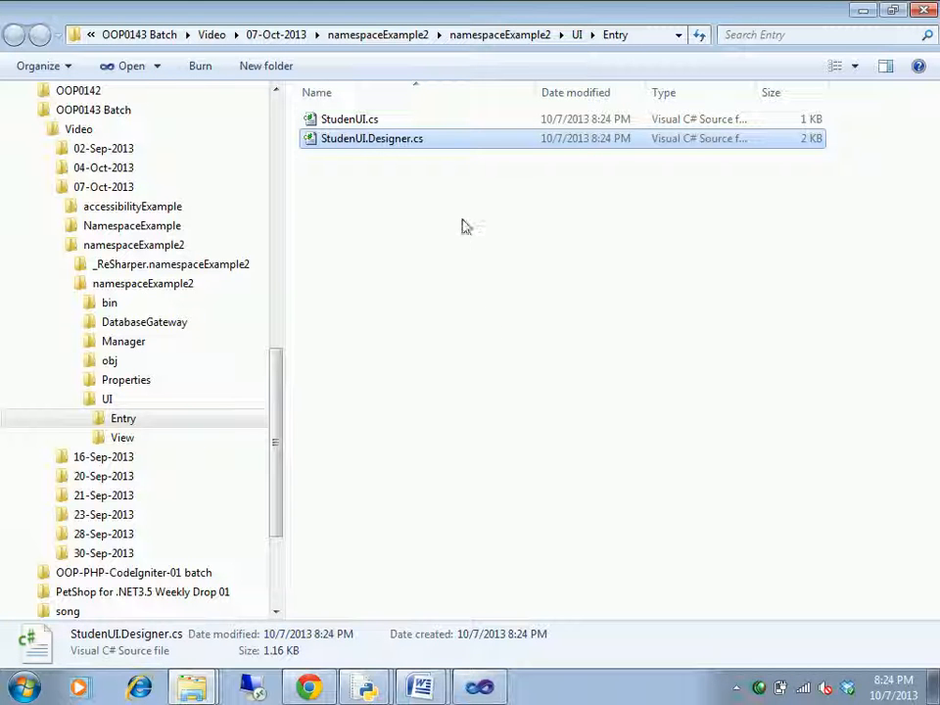
pyautogui.doubleClick(372, 137)
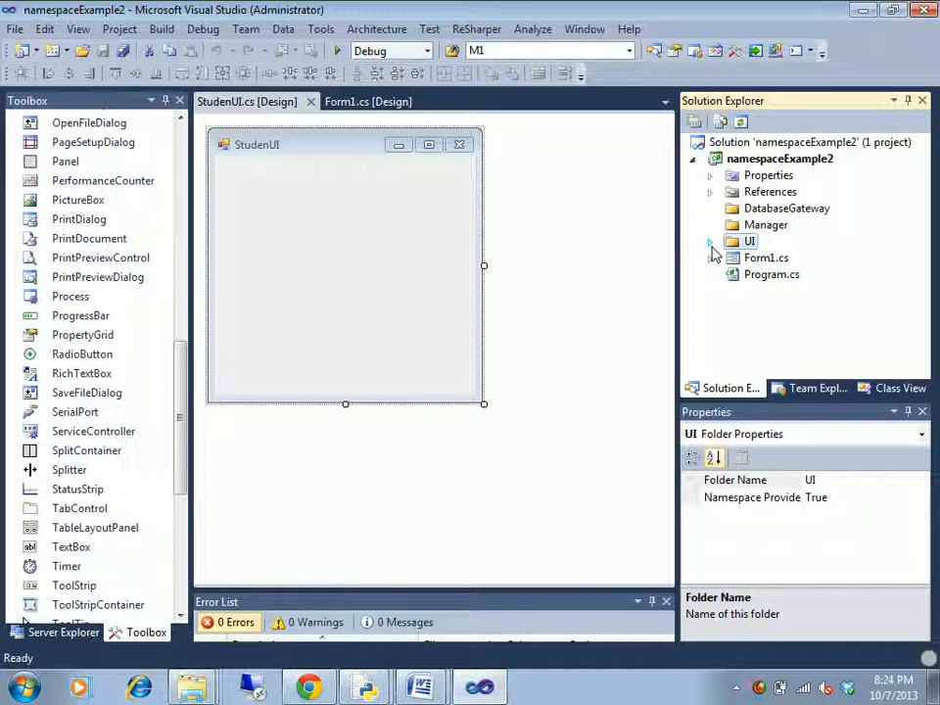
# Add a DAO folder inside the DatabaseGateway folder.
pyautogui.click(708, 240)
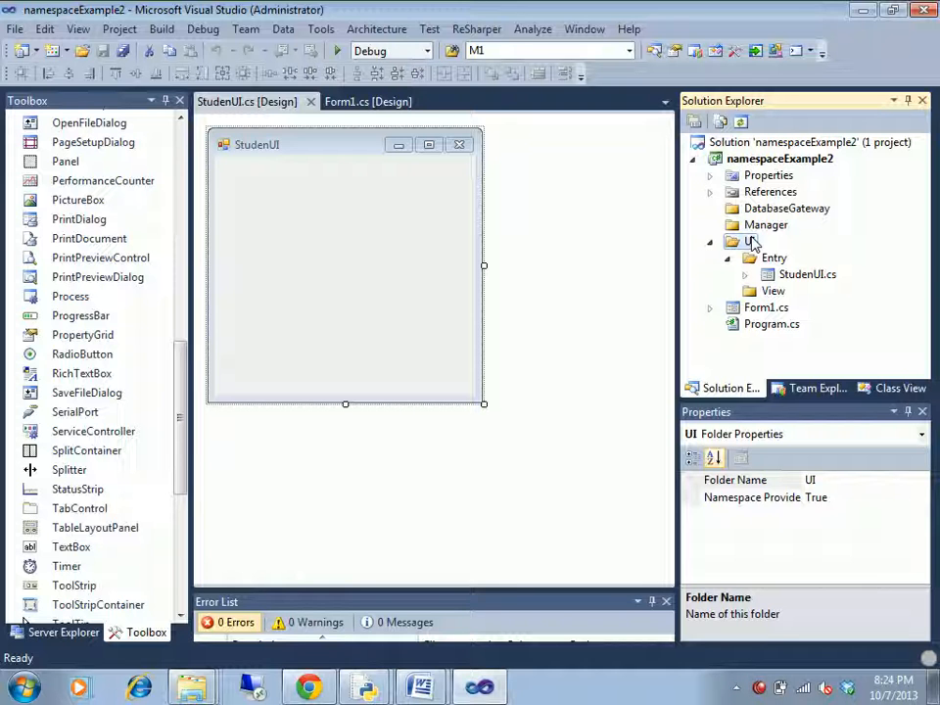
pyautogui.click(787, 208)
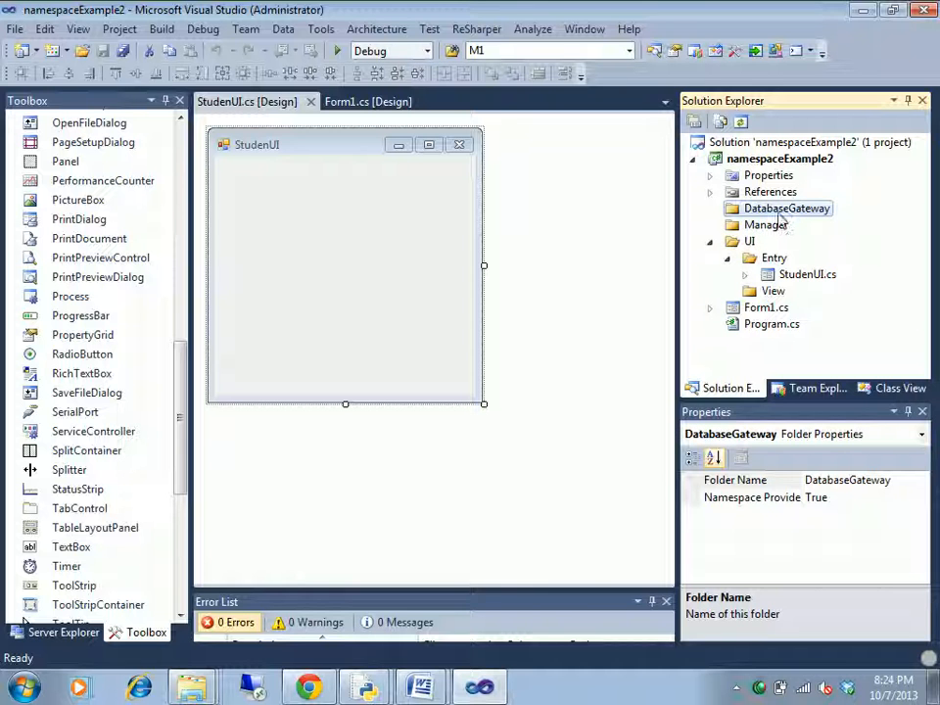
pyautogui.rightClick(785, 207)
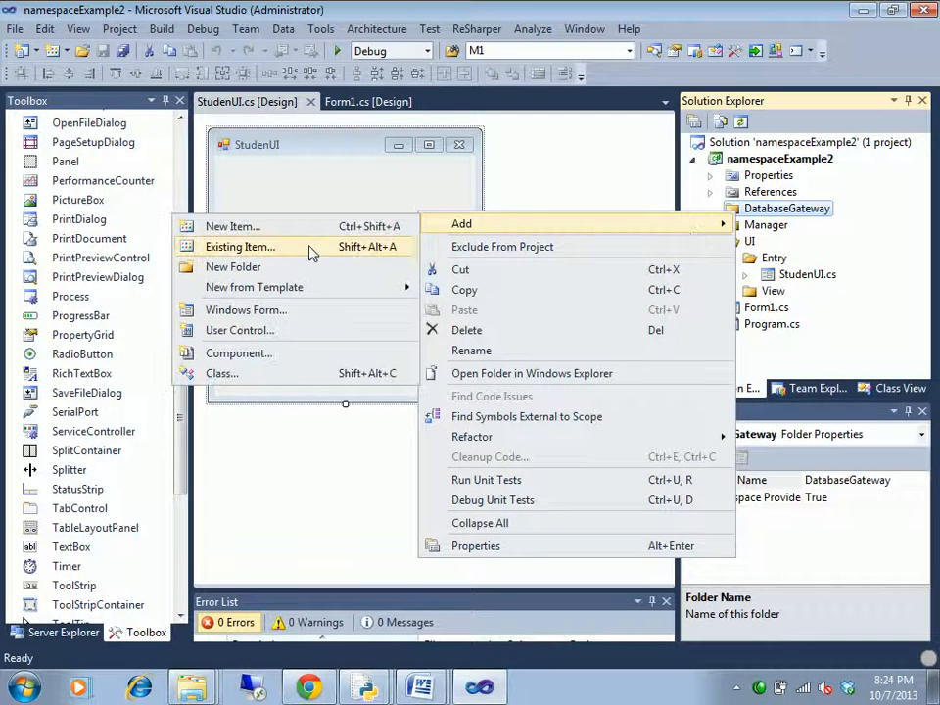
pyautogui.click(233, 266)
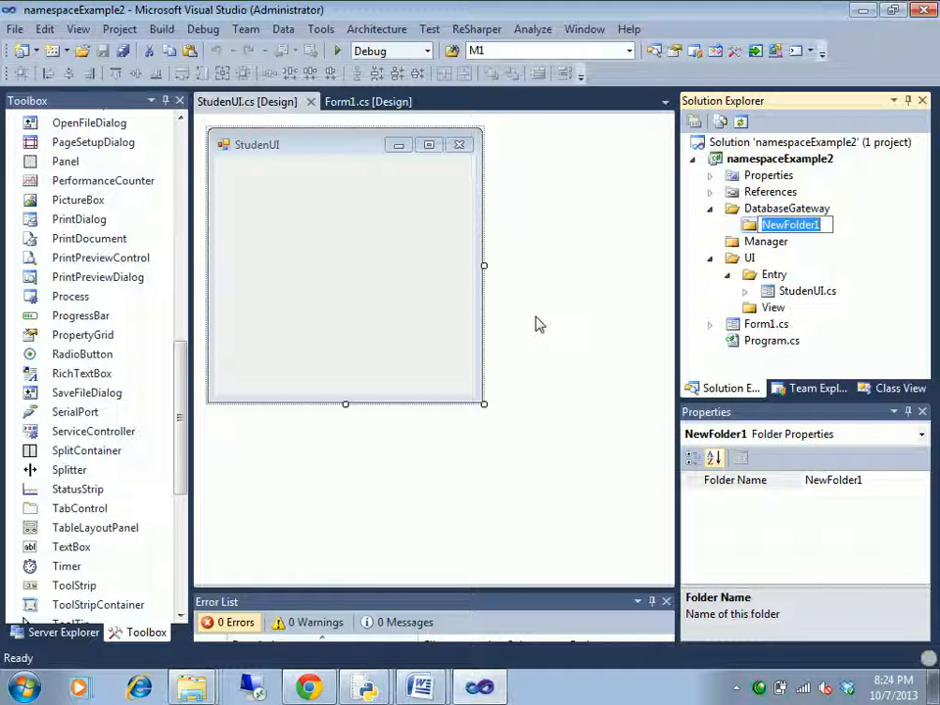
pyautogui.write('DAO')
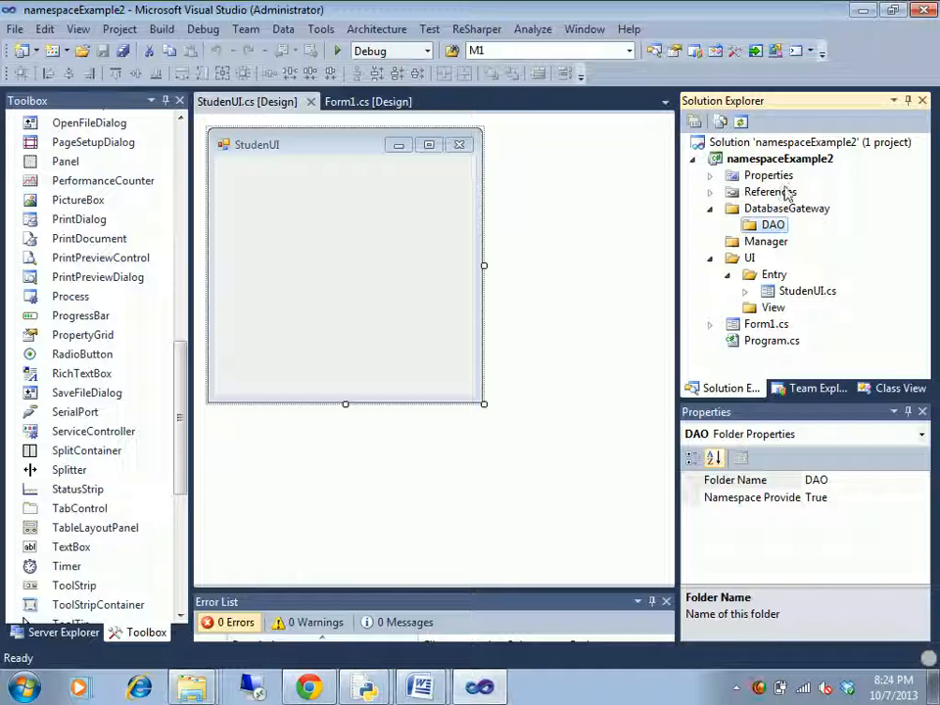
pyautogui.click(788, 208)
pyautogui.write('DAL')
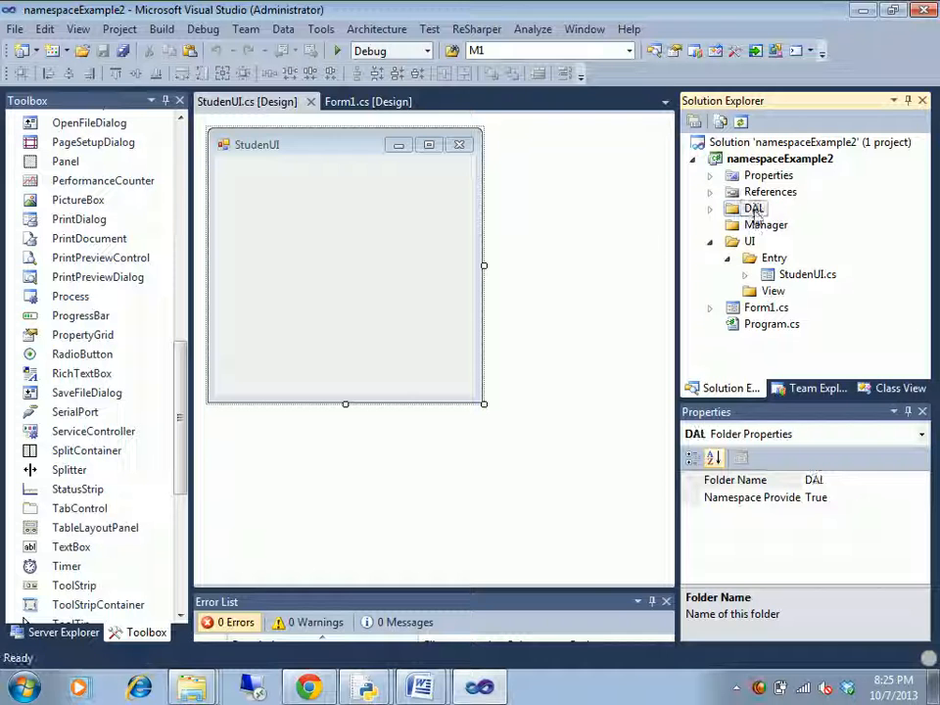
# Rename DatabaseGateway to DAL and select its DAO subfolder.
pyautogui.rightClick(752, 207)
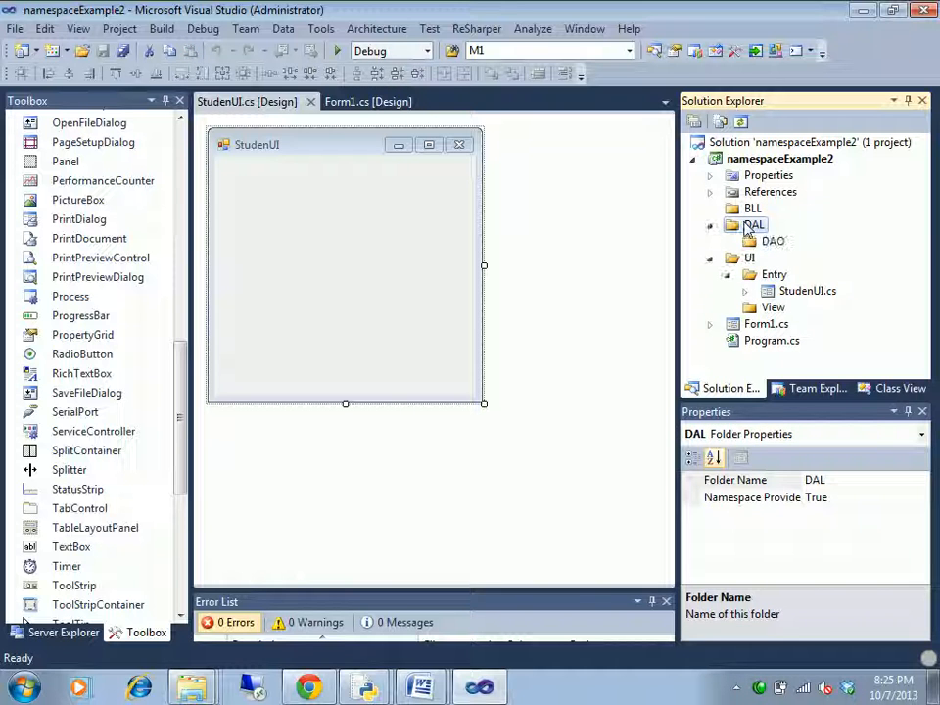
pyautogui.click(772, 241)
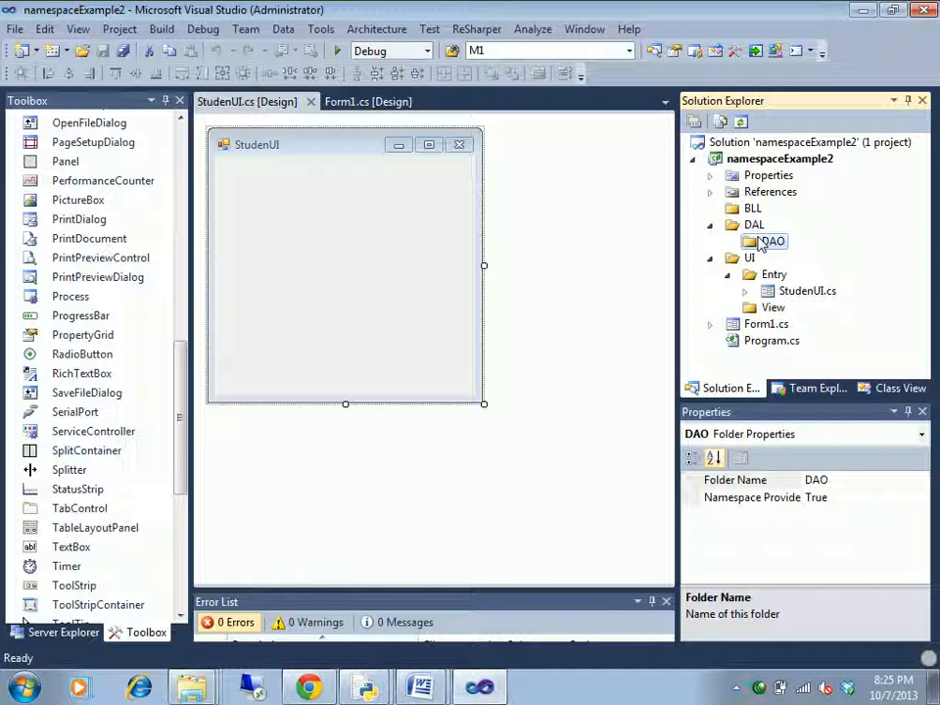
# Add a Student class in the DAO folder, declared in namespace namespaceExample2.DAL.DAO.
pyautogui.rightClick(768, 241)
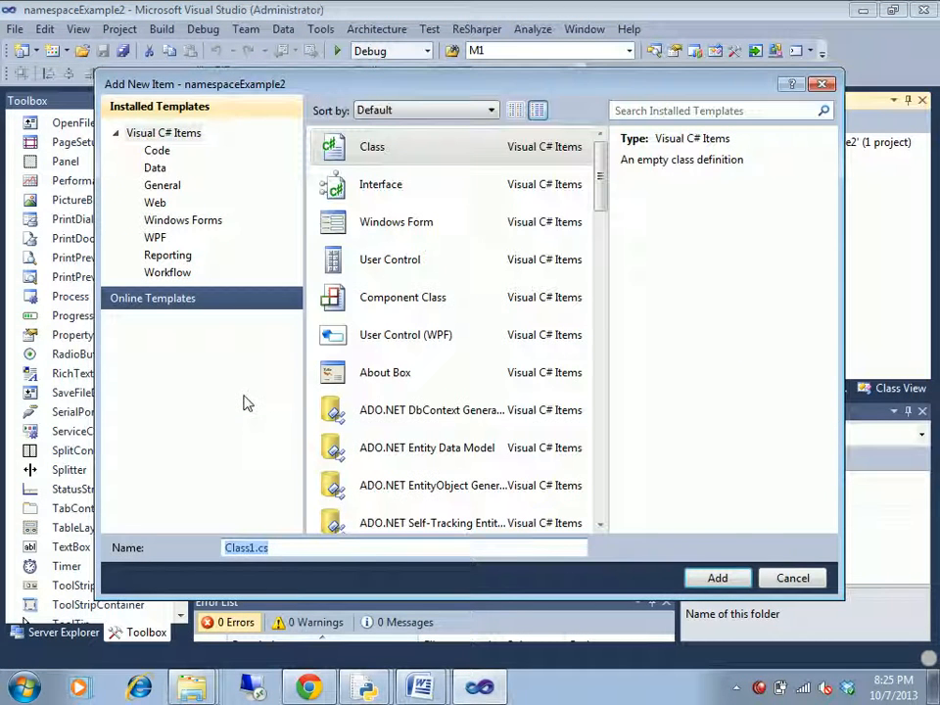
pyautogui.write('Student.')
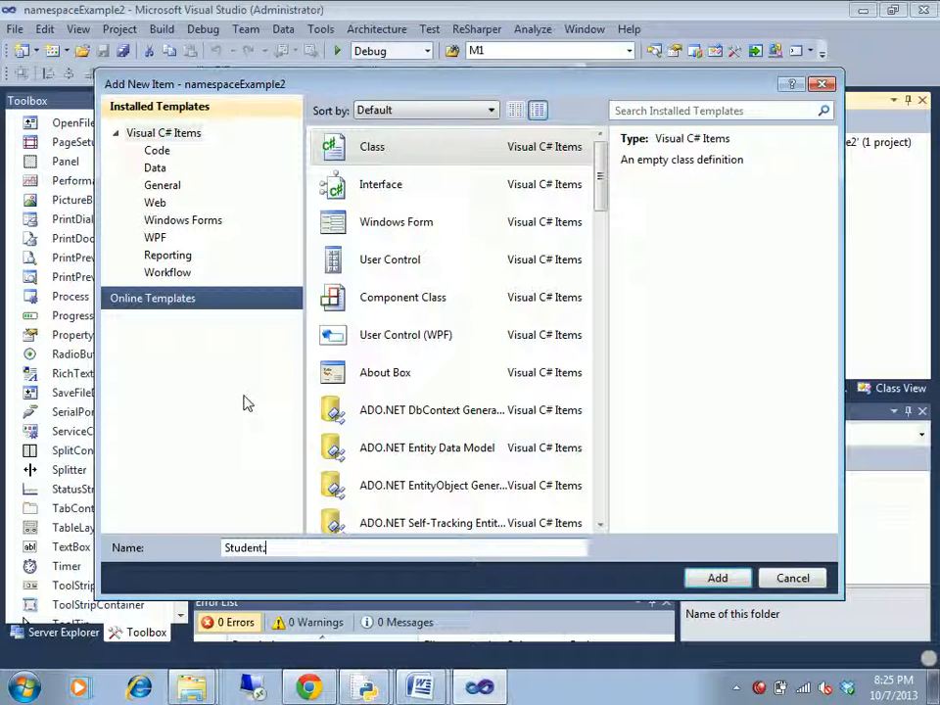
pyautogui.click(717, 577)
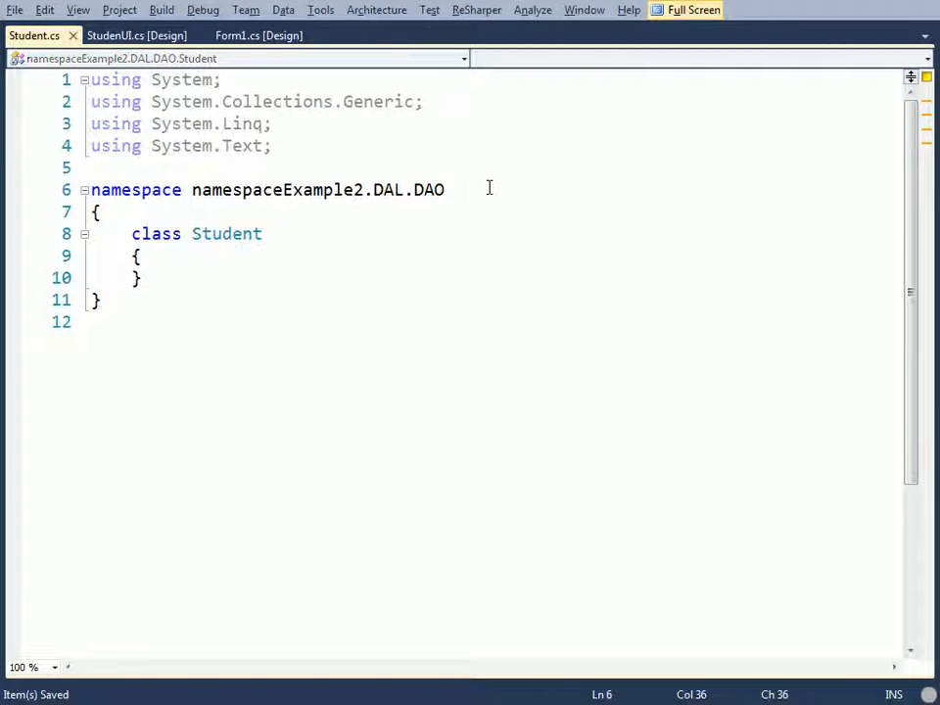
pyautogui.click(264, 188)
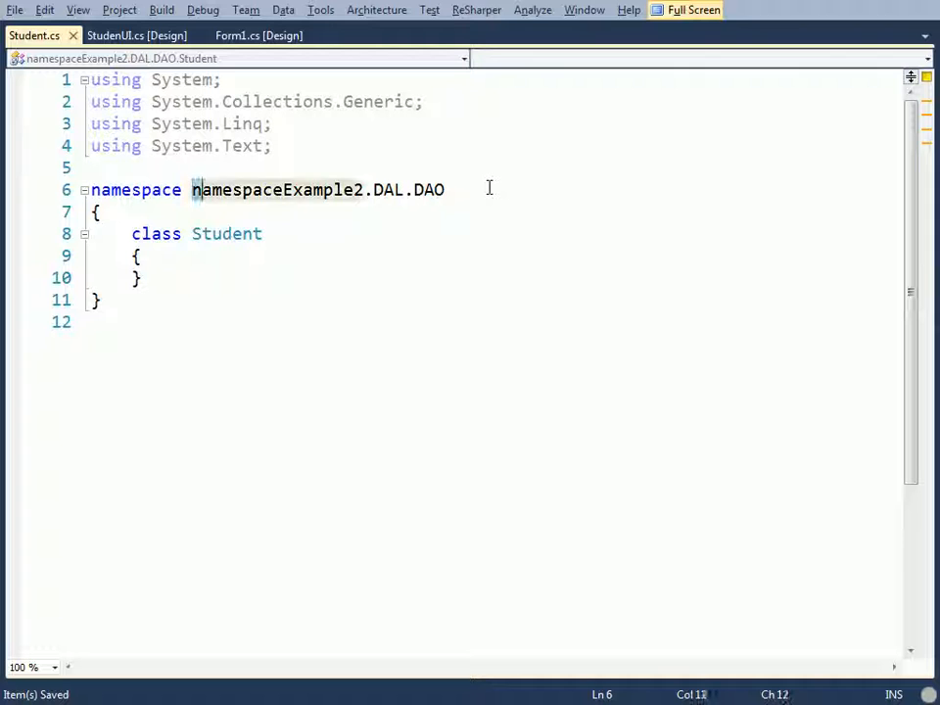
# Browse the namespaceExample2 project folder on disk in Explorer to see the BLL, DAL and UI folders.
pyautogui.doubleClick(278, 190)
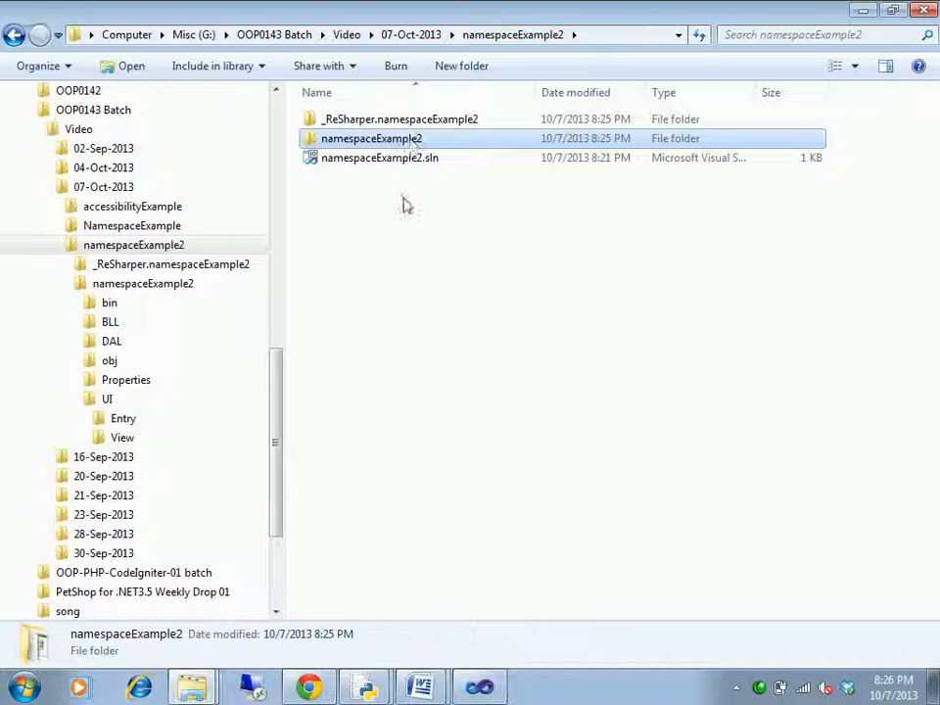
pyautogui.doubleClick(372, 137)
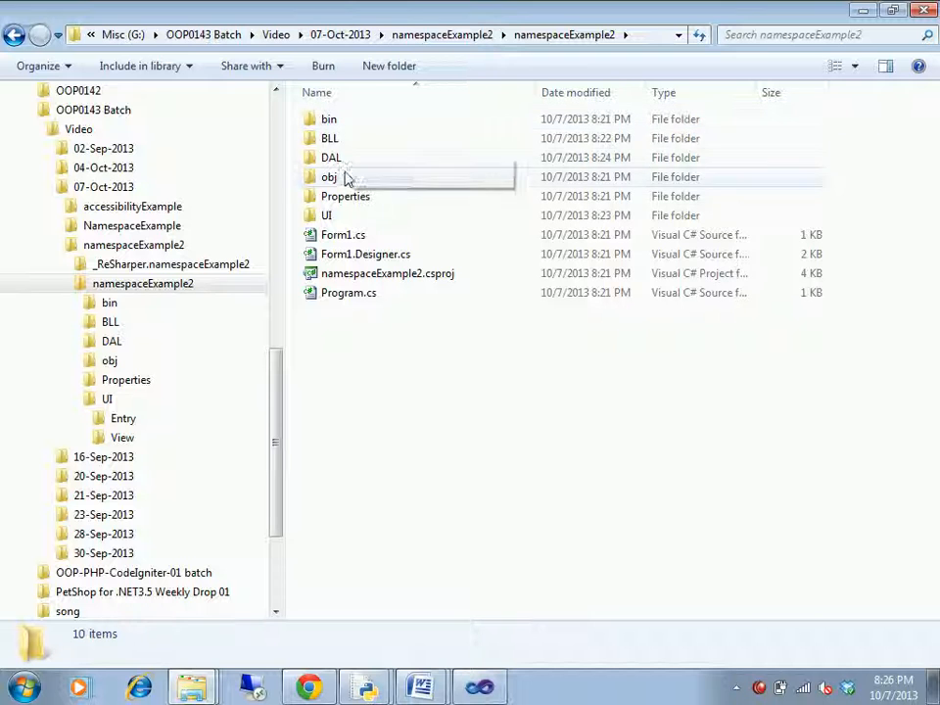
pyautogui.doubleClick(331, 157)
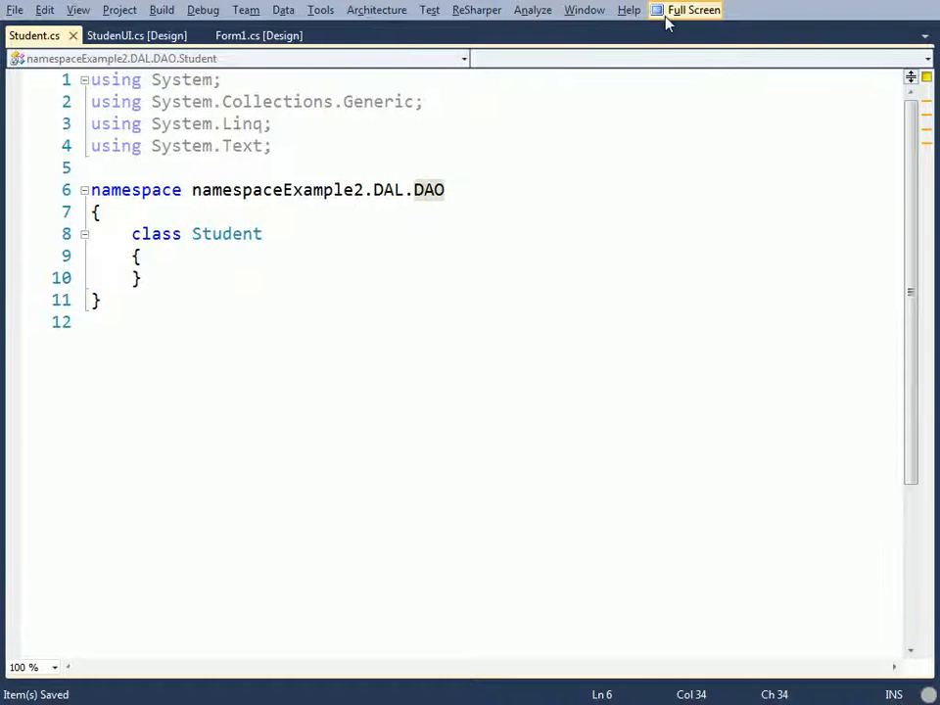
# In the StudenUI form code, reference the Student class so namespaceExample2.DAL.DAO is imported.
pyautogui.click(694, 10)
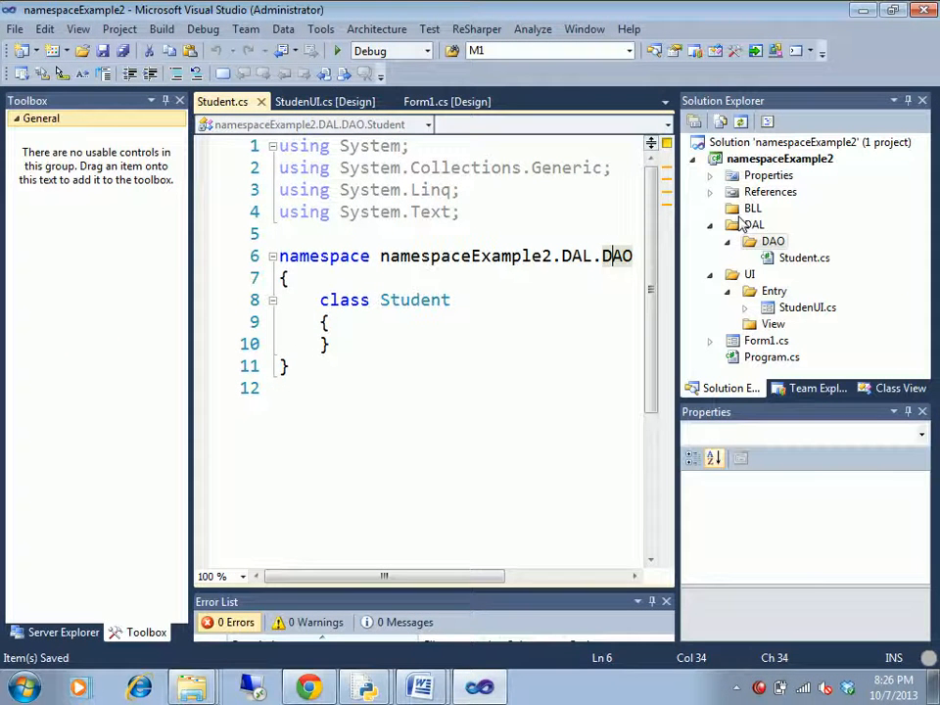
pyautogui.click(803, 258)
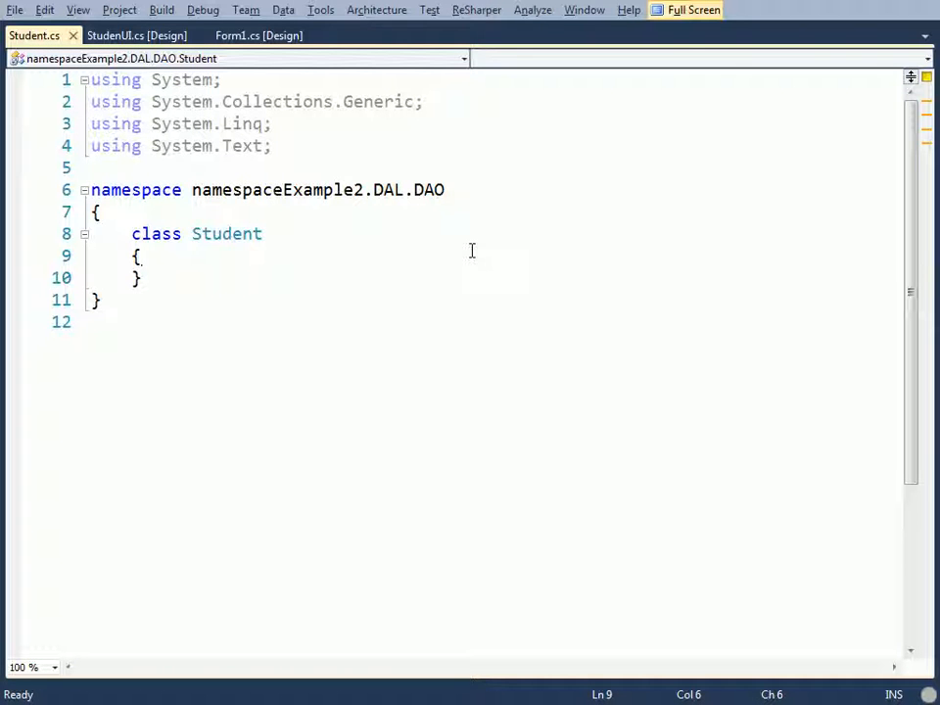
pyautogui.click(259, 35)
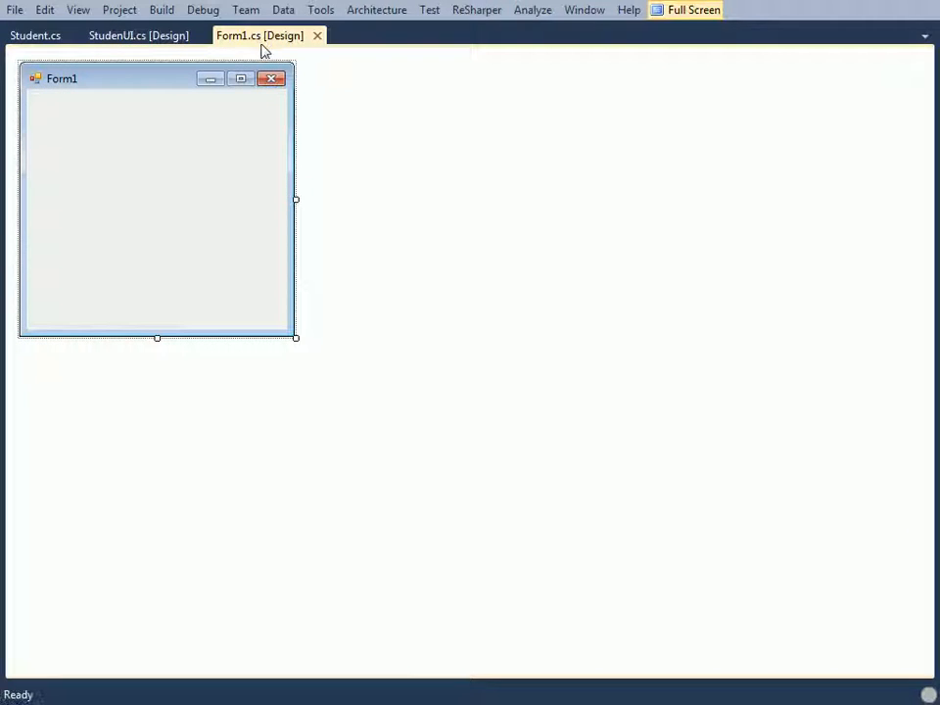
pyautogui.click(137, 35)
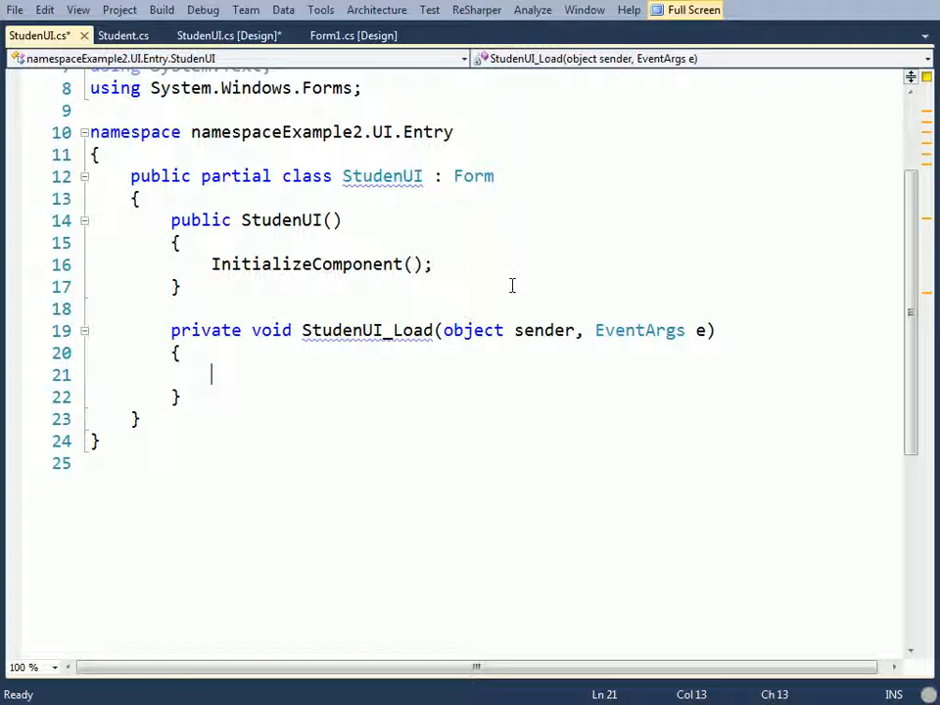
pyautogui.write('St')
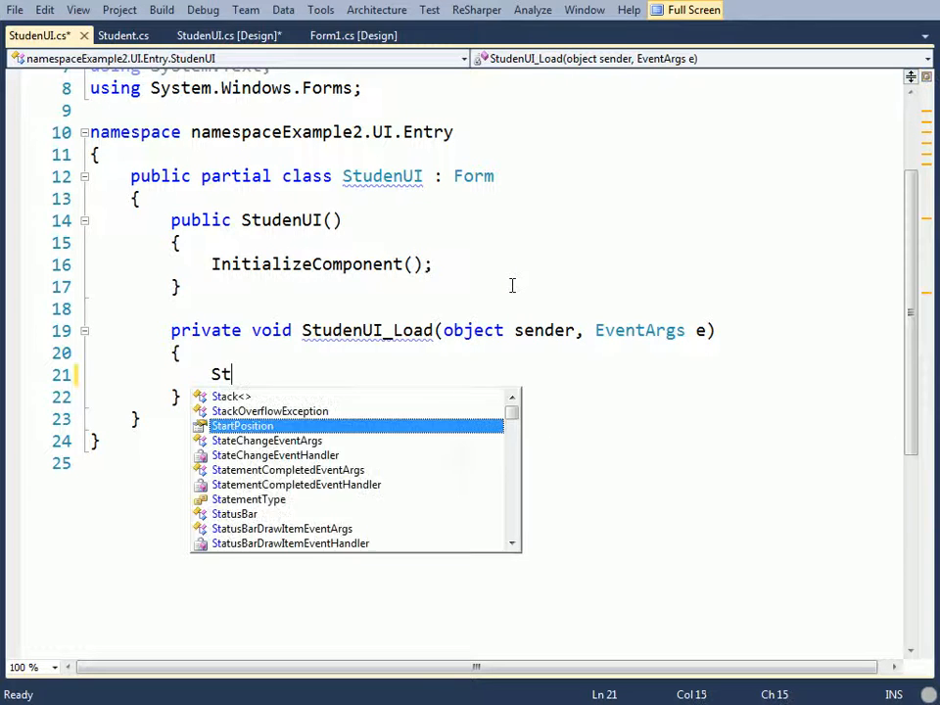
pyautogui.write('udent')
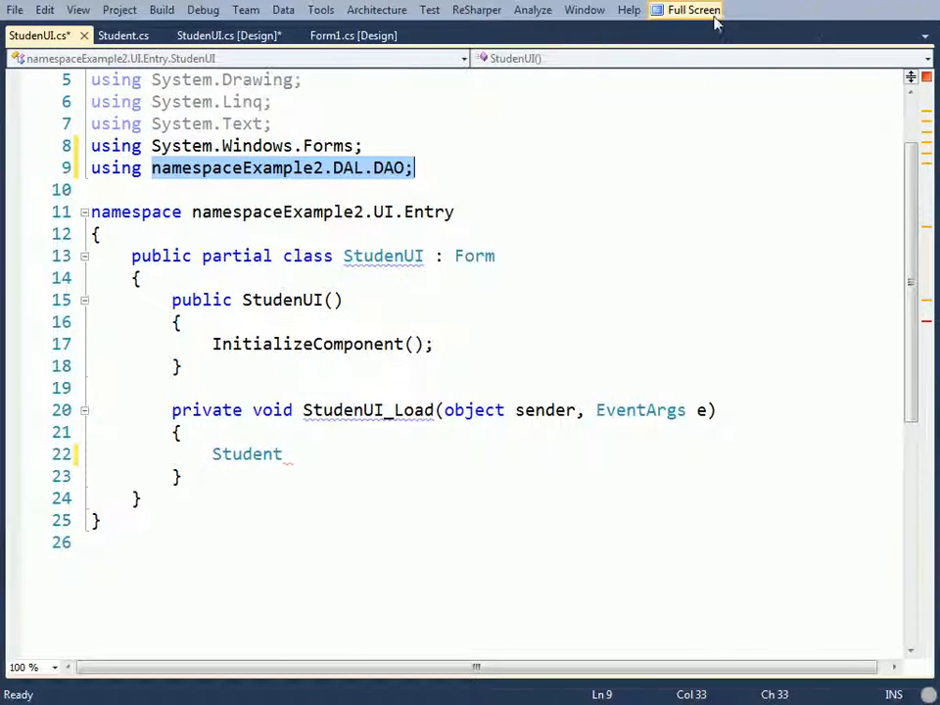
# Add a Gateway folder under DAL and reopen Student.cs from Solution Explorer.
pyautogui.click(691, 8)
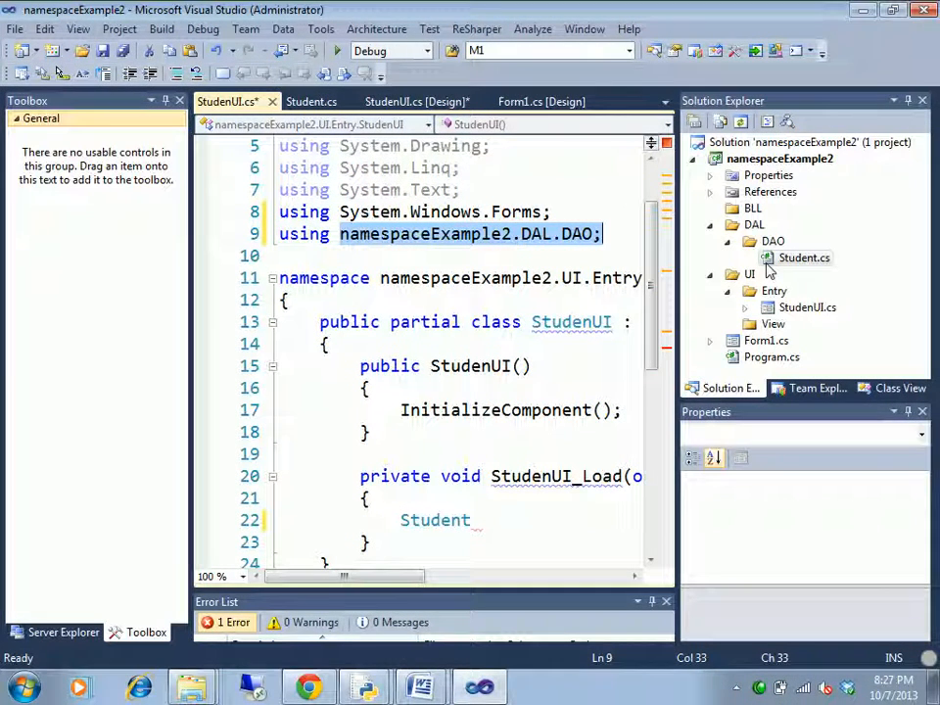
pyautogui.click(754, 223)
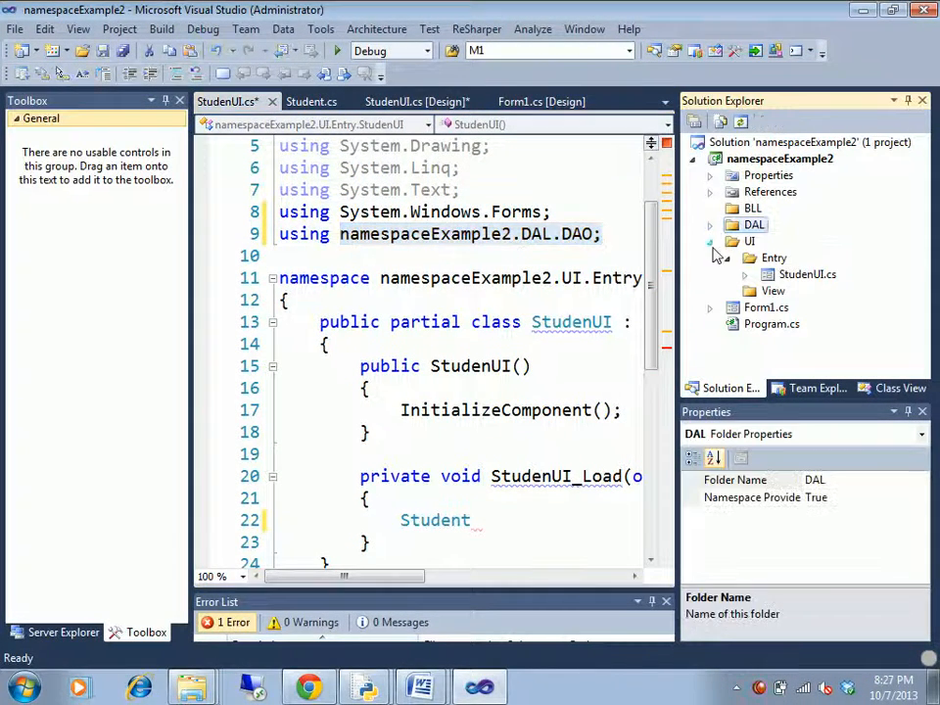
pyautogui.click(709, 240)
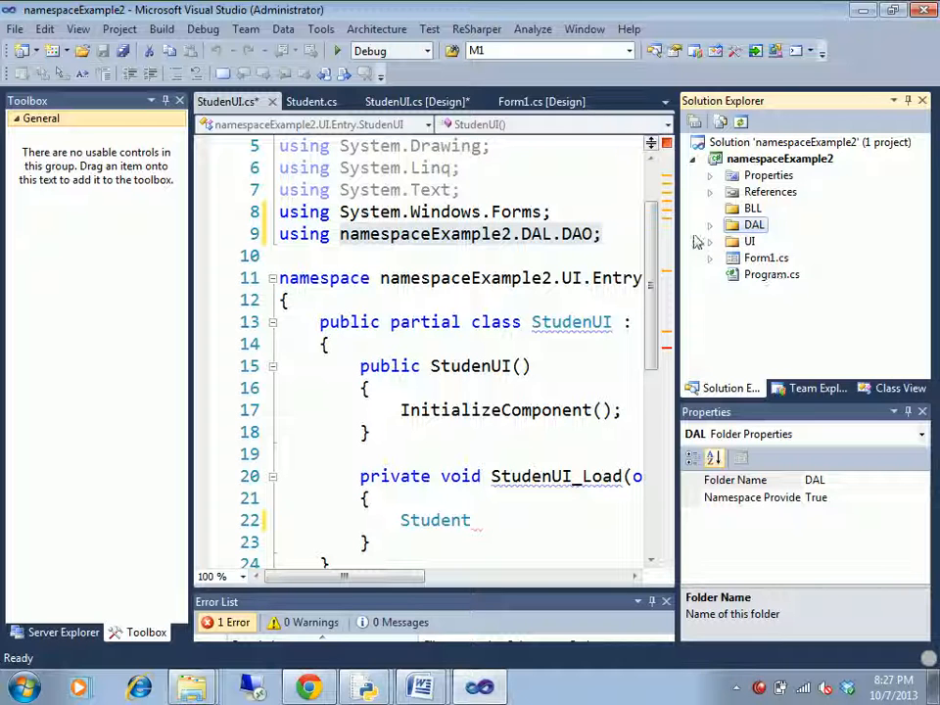
pyautogui.click(710, 225)
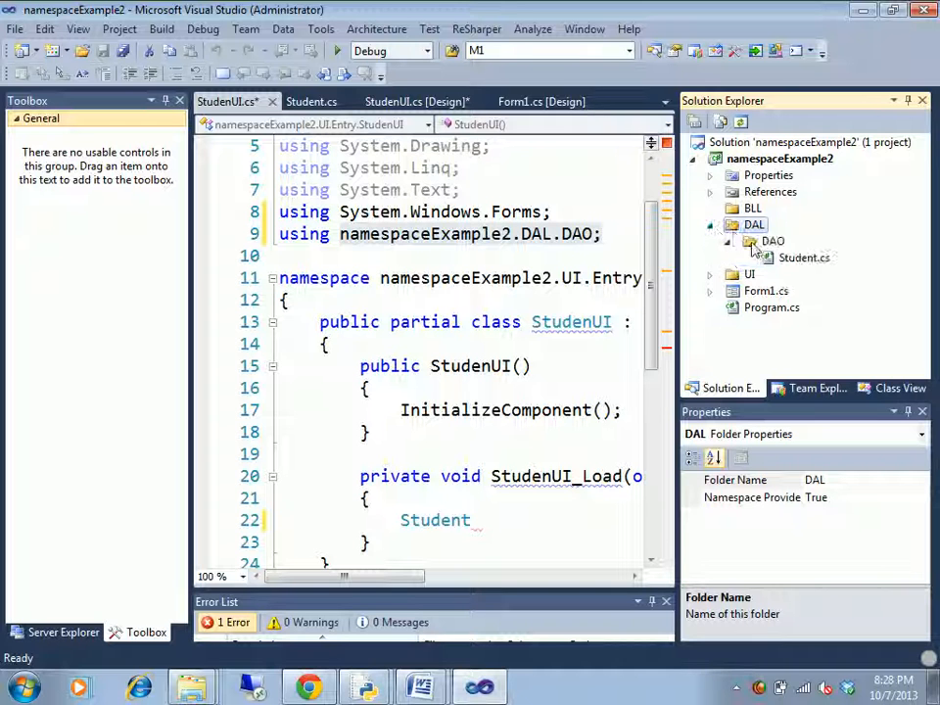
pyautogui.click(803, 256)
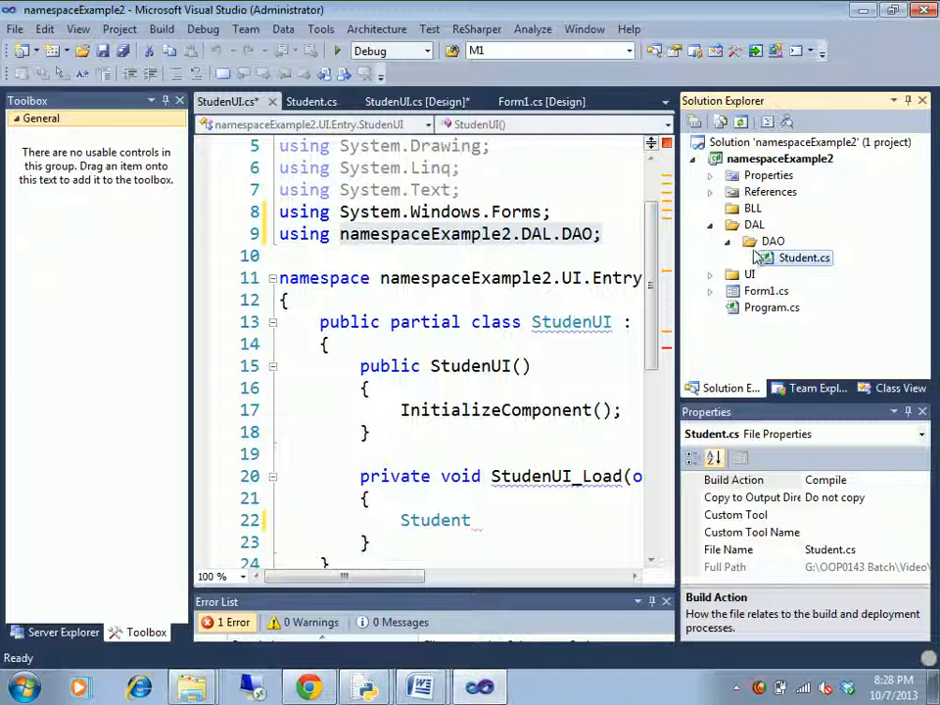
pyautogui.click(772, 241)
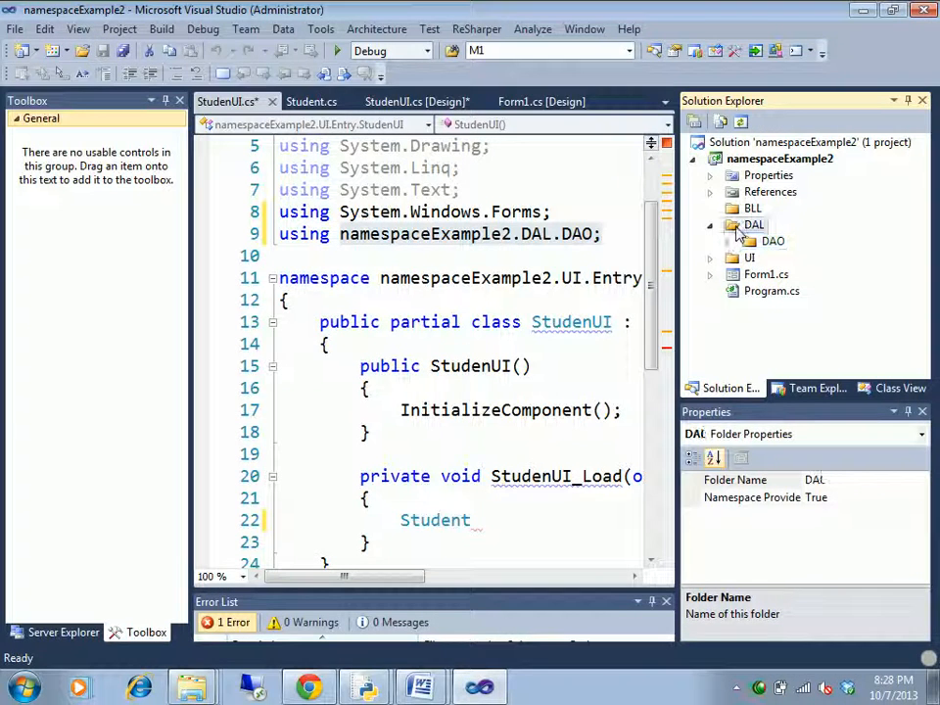
pyautogui.rightClick(754, 223)
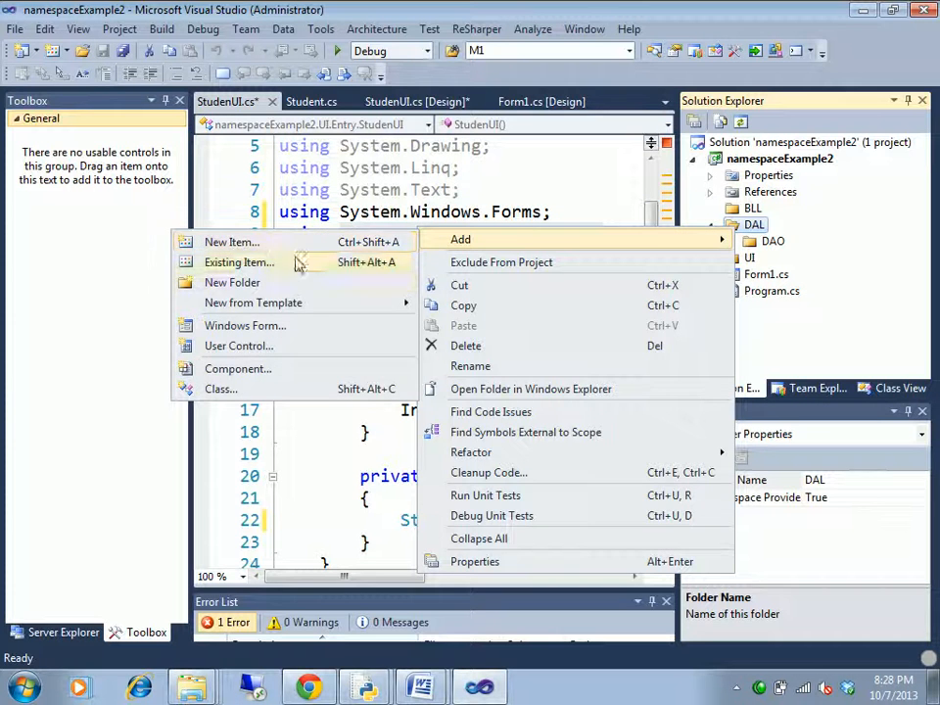
pyautogui.click(233, 282)
pyautogui.write('Gateway')
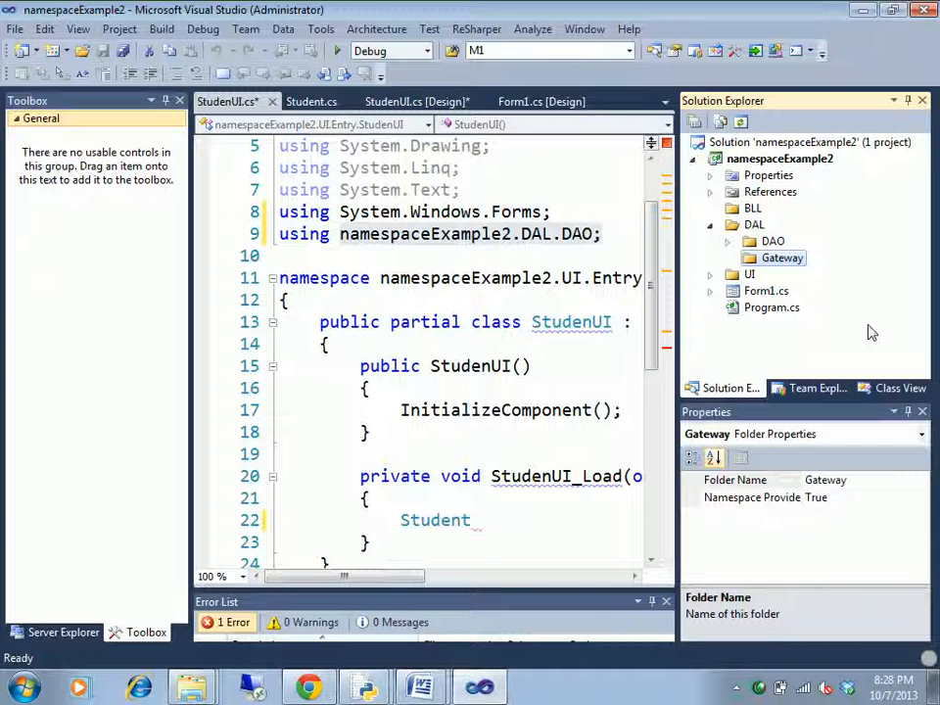
pyautogui.click(727, 241)
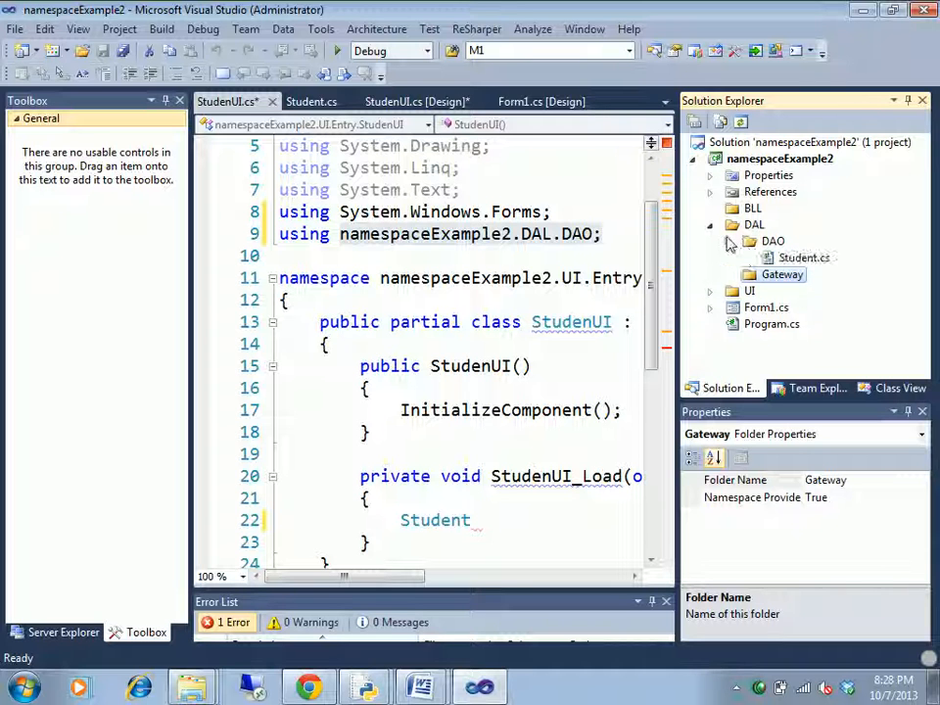
pyautogui.click(803, 258)
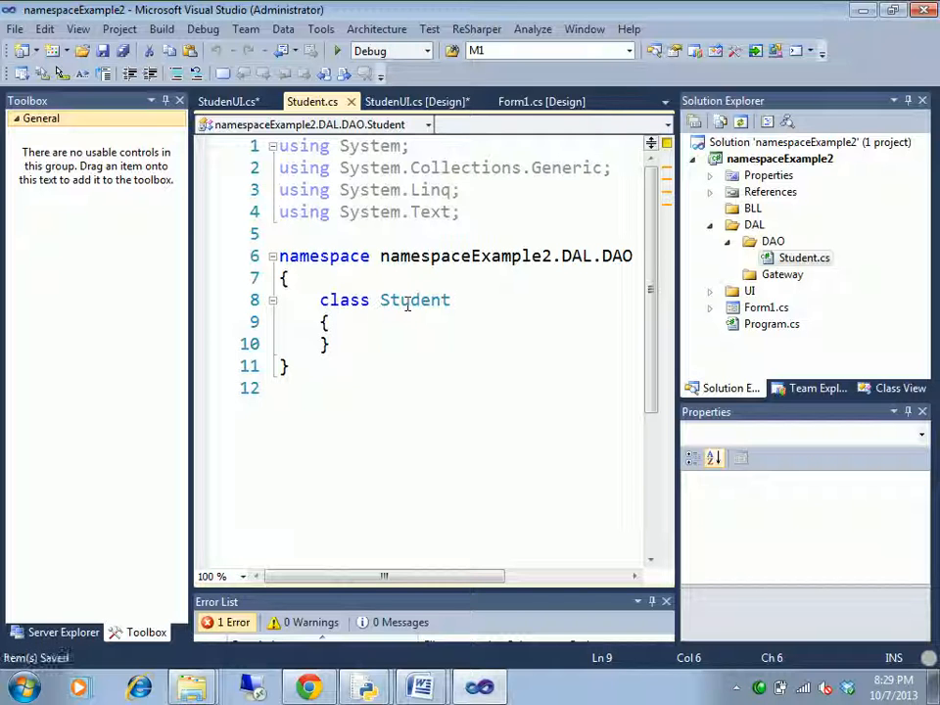
# Shorten Student's namespace to namespaceExample2, save, and compare with the StudenUI code.
pyautogui.press('ctrl+s')
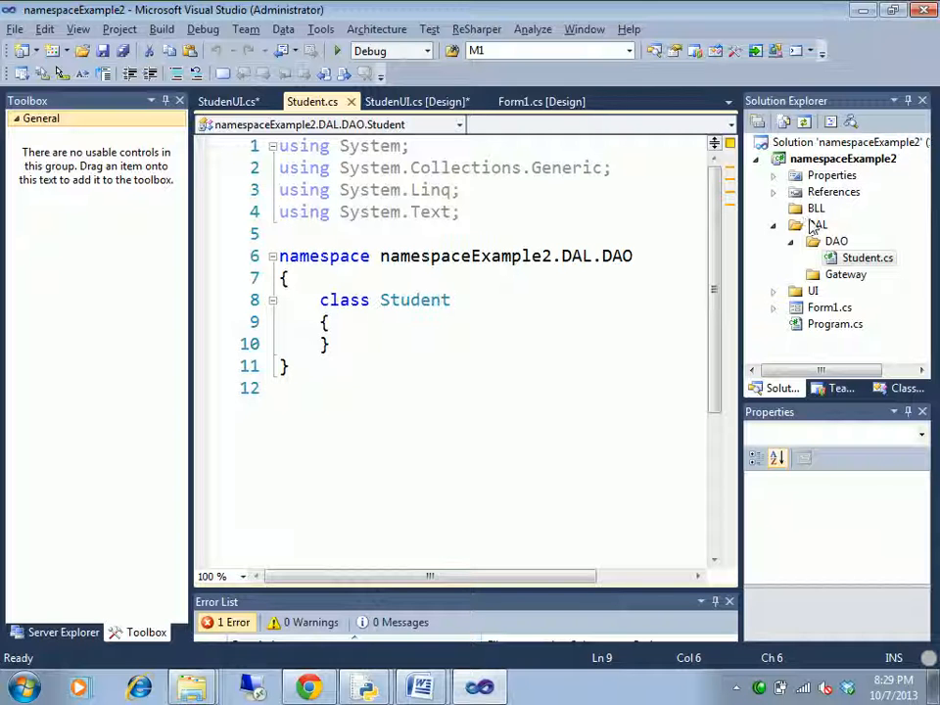
pyautogui.moveTo(803, 231)
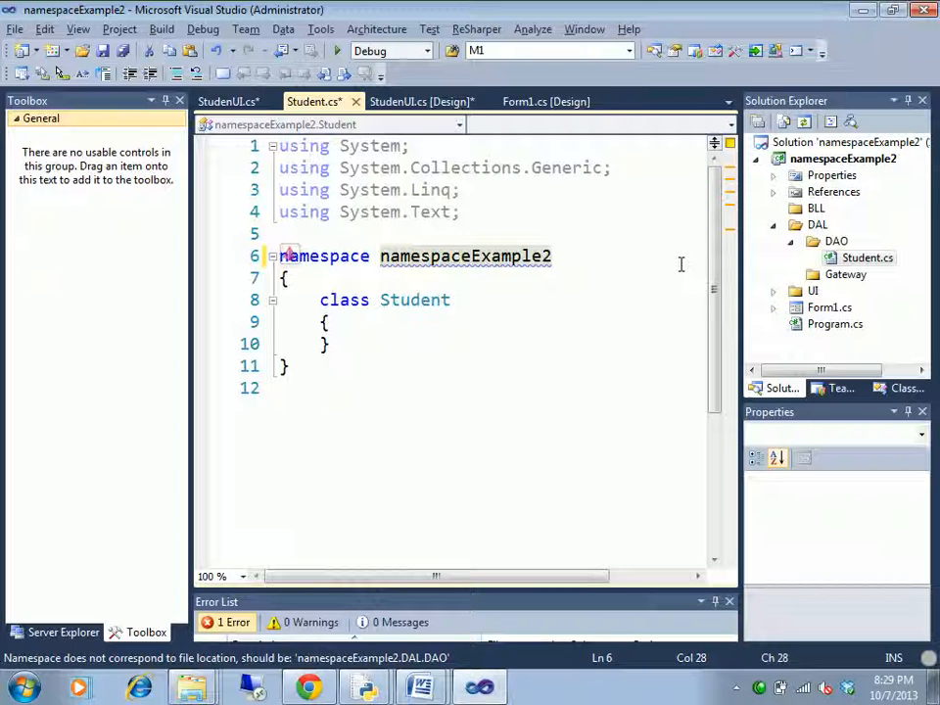
pyautogui.press('ctrl+s')
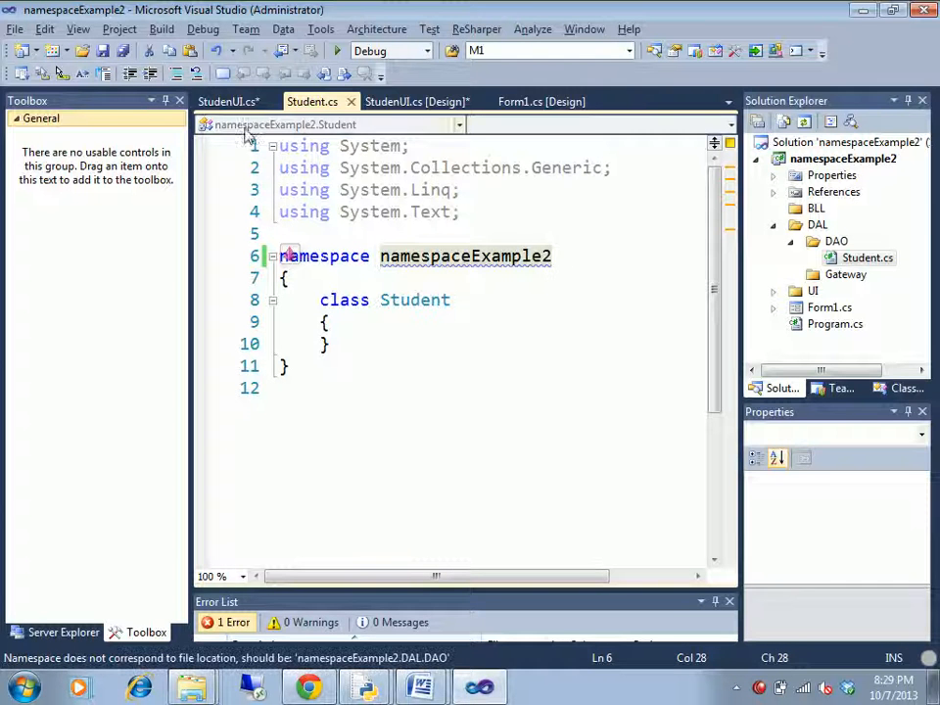
pyautogui.click(227, 102)
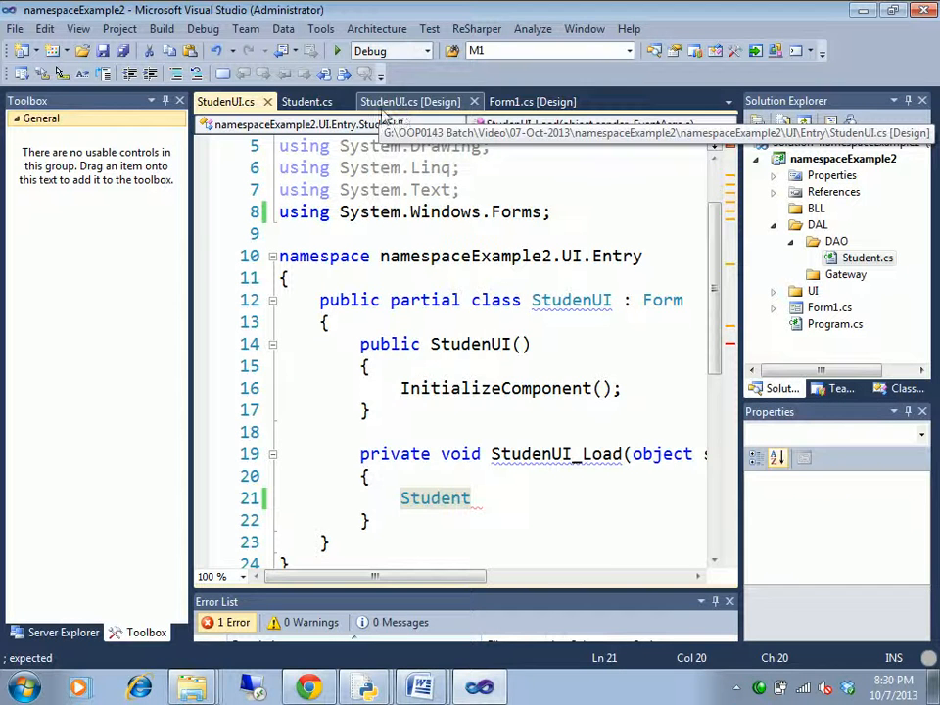
pyautogui.click(305, 102)
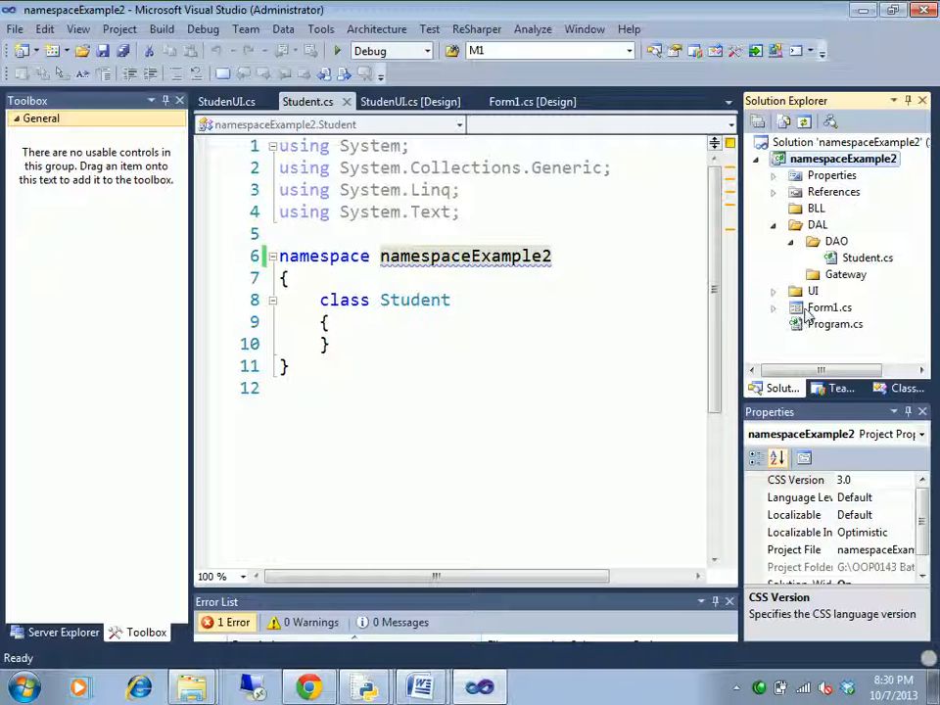
# Change the Student class namespace in Student.cs to a.b.c.r.
pyautogui.click(870, 323)
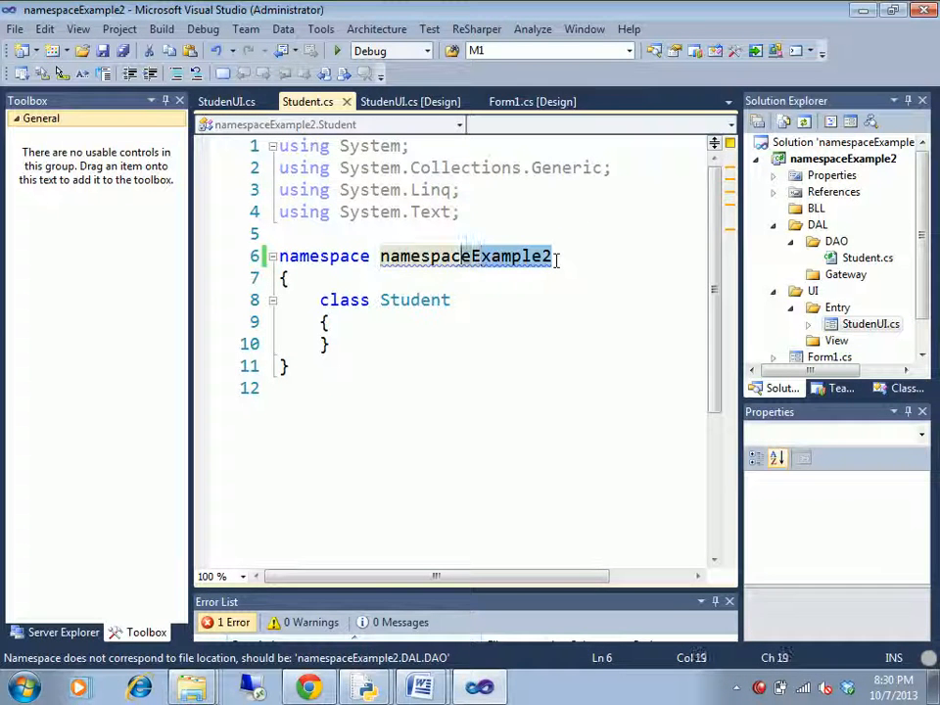
pyautogui.write('a.')
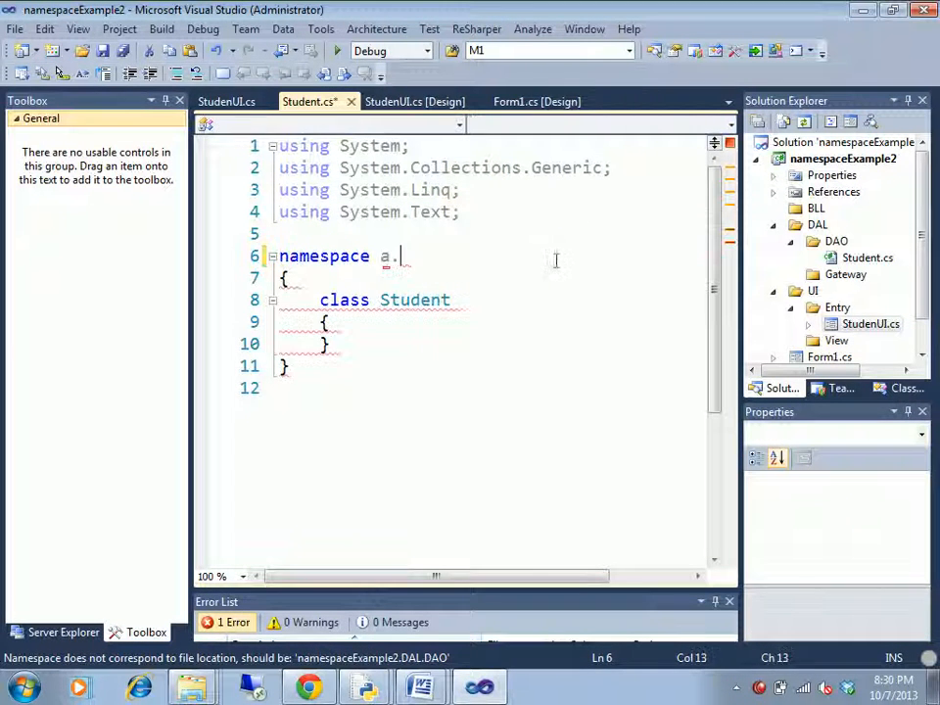
pyautogui.write('b.c')
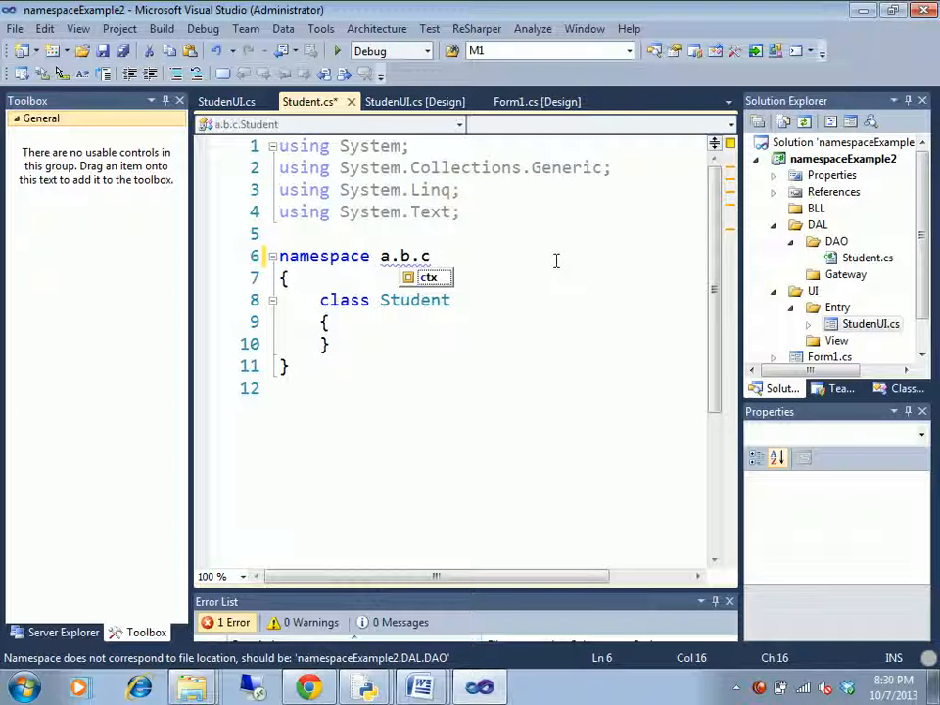
pyautogui.write('.r')
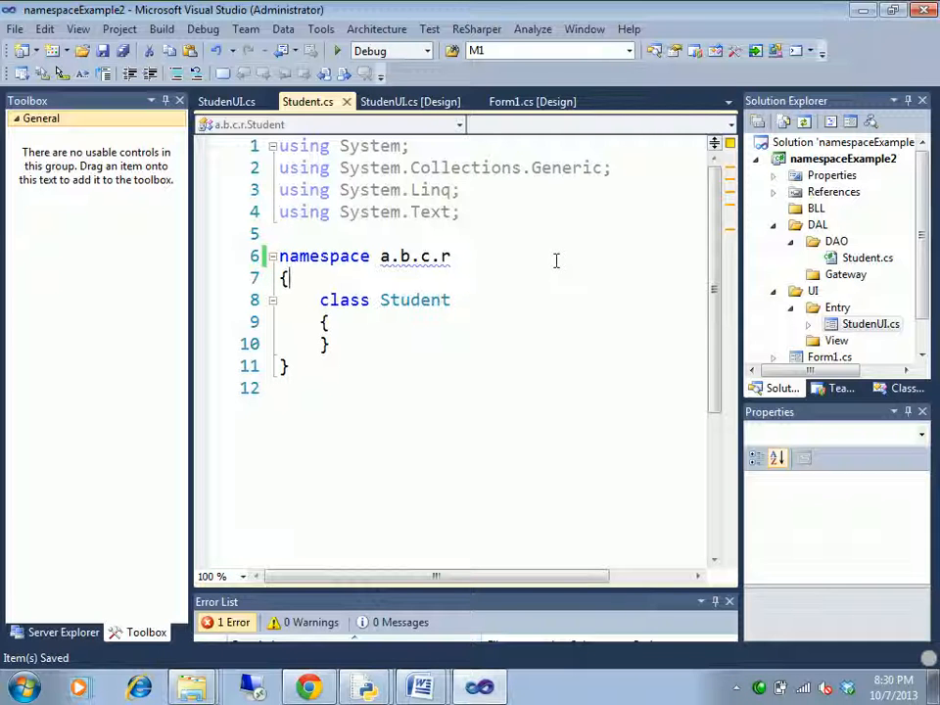
# Add using a.b.c.r; to StudentUI.cs and review both files.
pyautogui.click(225, 102)
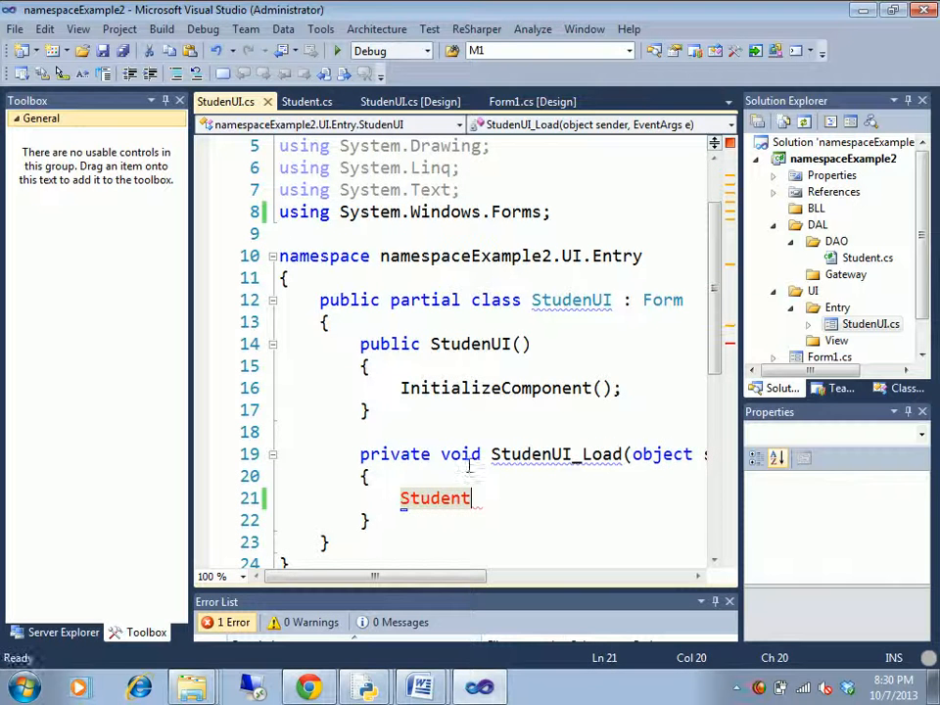
pyautogui.write('using a.b.c.r;')
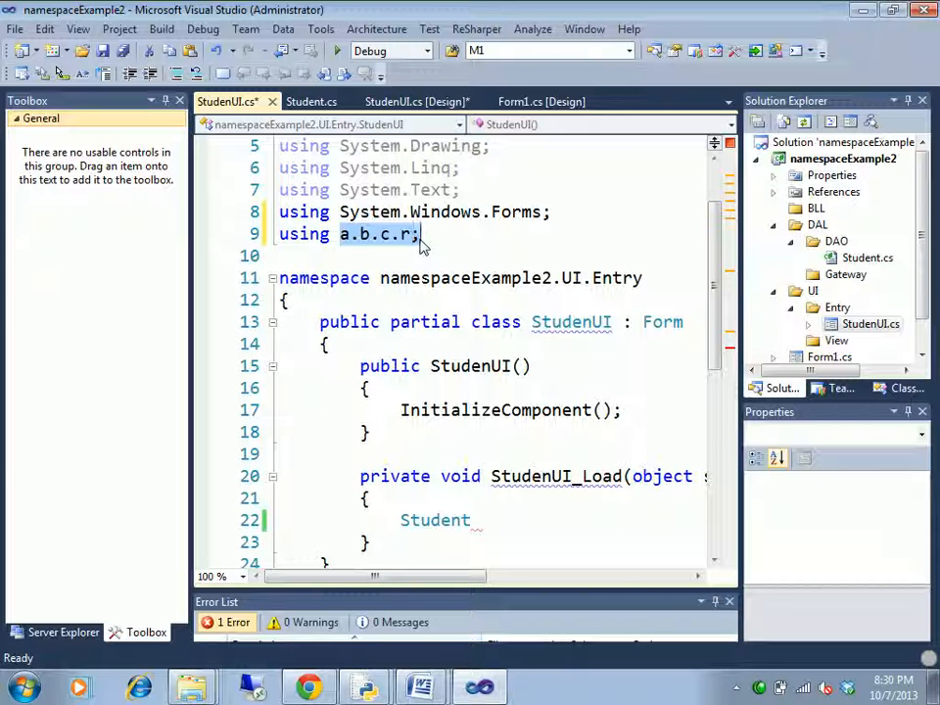
pyautogui.moveTo(415, 102)
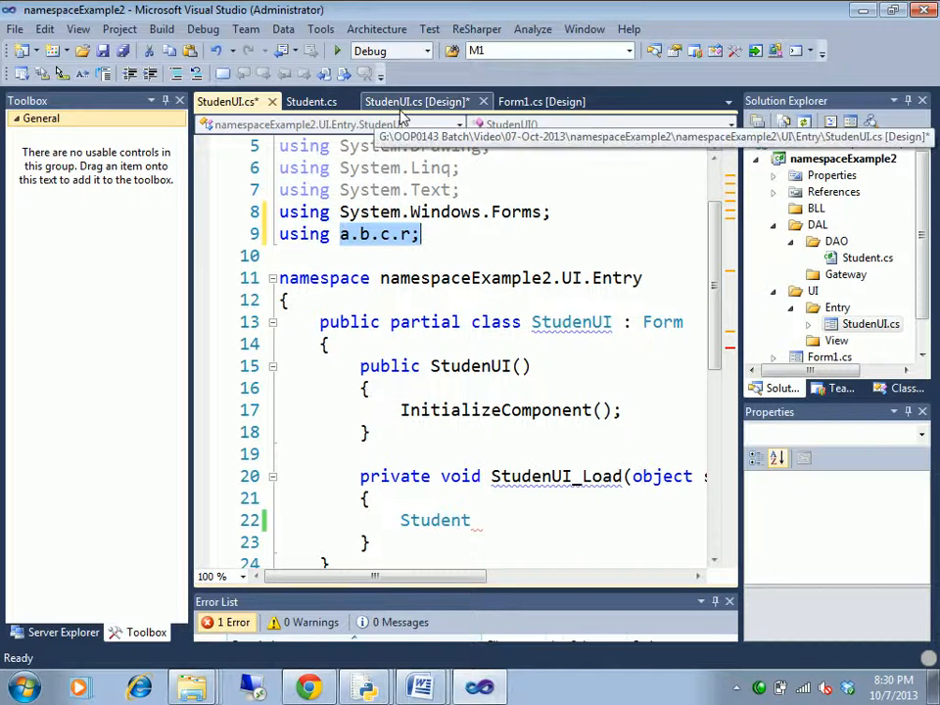
pyautogui.click(415, 102)
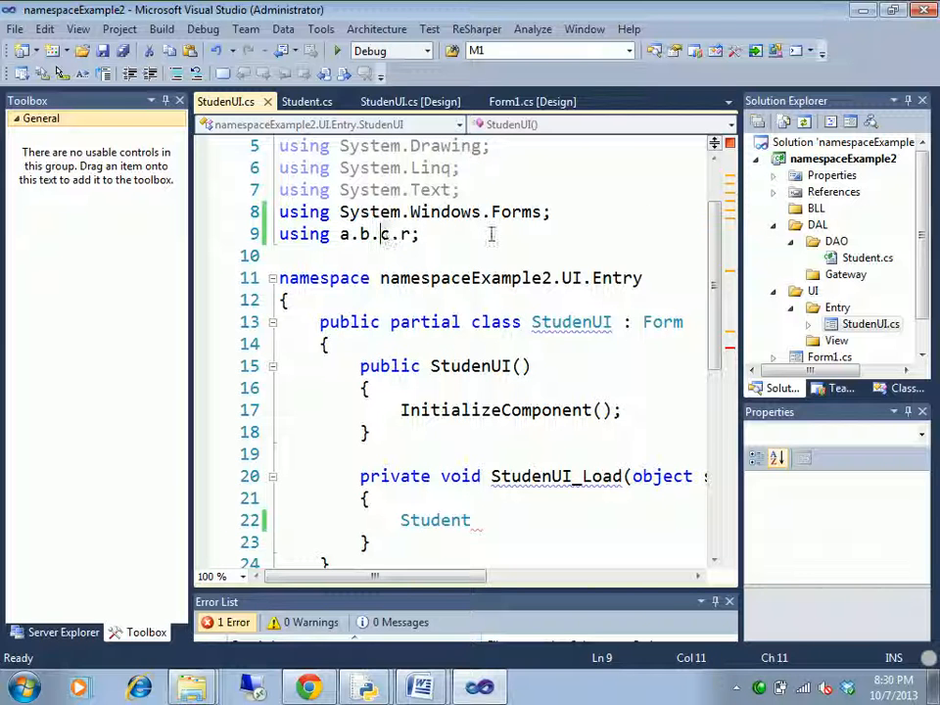
pyautogui.click(306, 102)
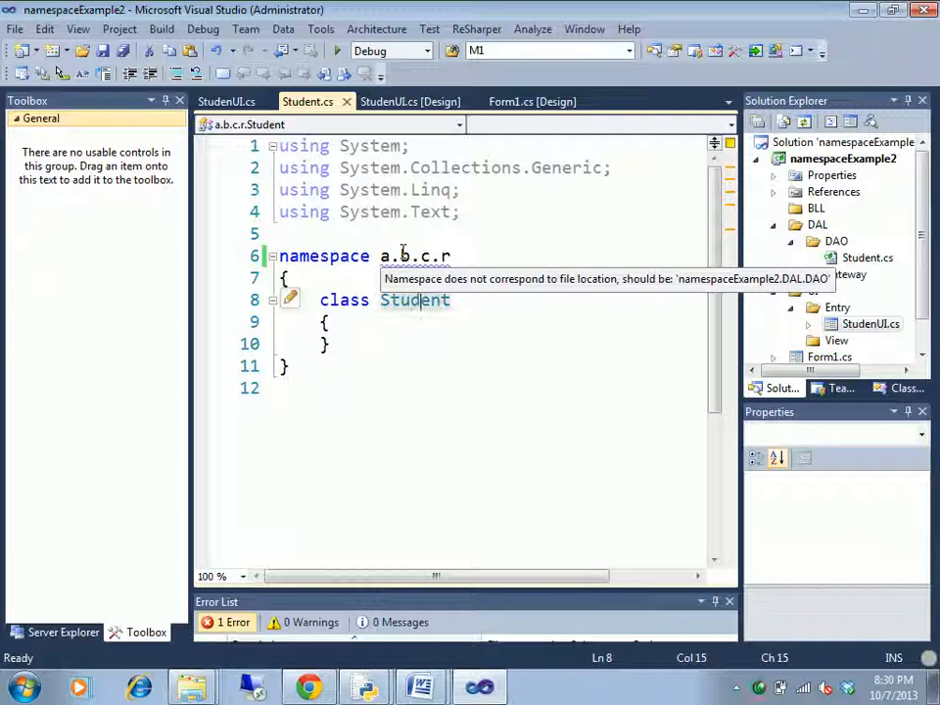
pyautogui.click(228, 102)
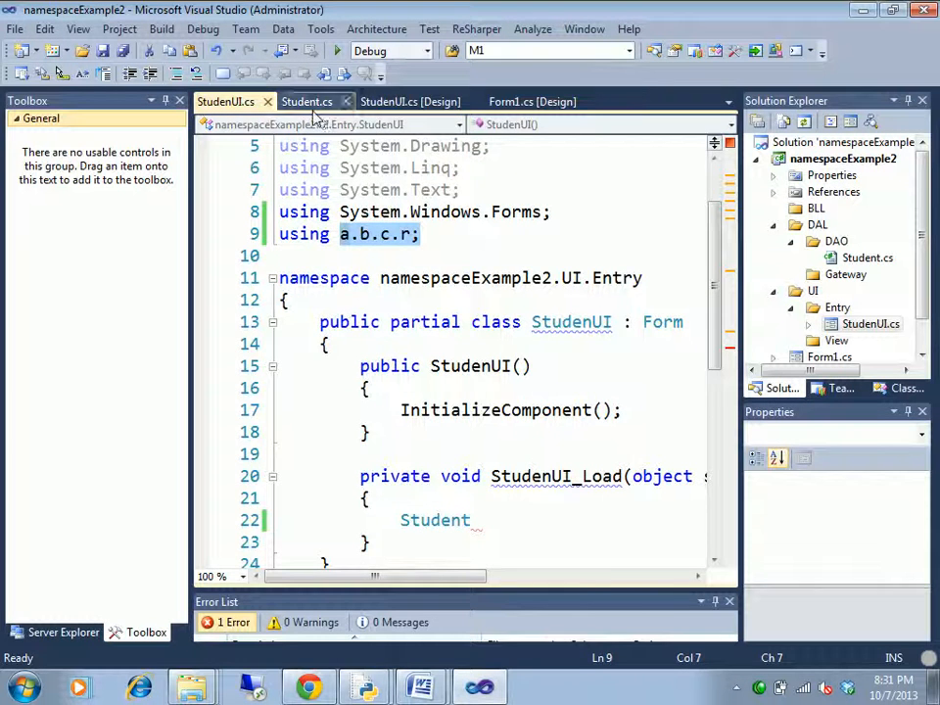
# Restore the Student.cs namespace to namespaceExample2.DAL.DAO and save with Ctrl+S.
pyautogui.click(307, 102)
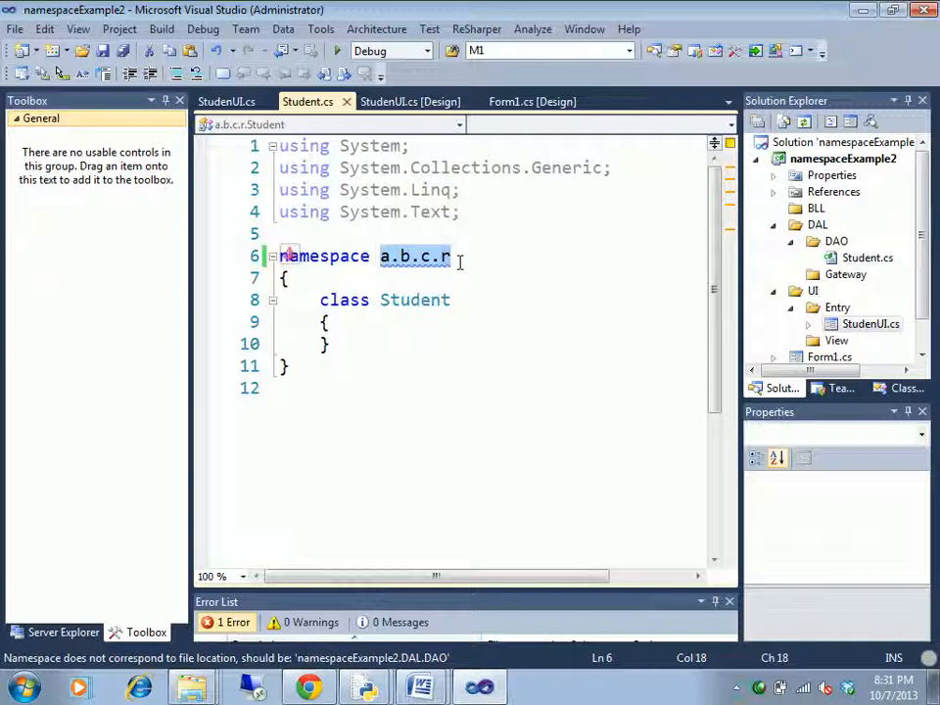
pyautogui.click(408, 255)
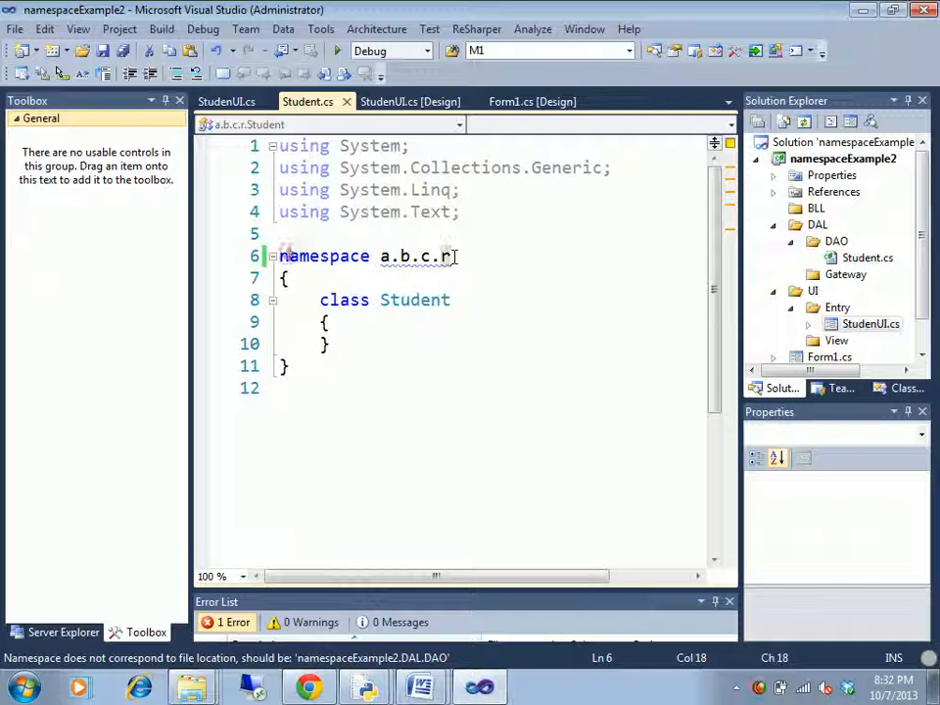
pyautogui.write('namespaceExample2.DAL.DAO')
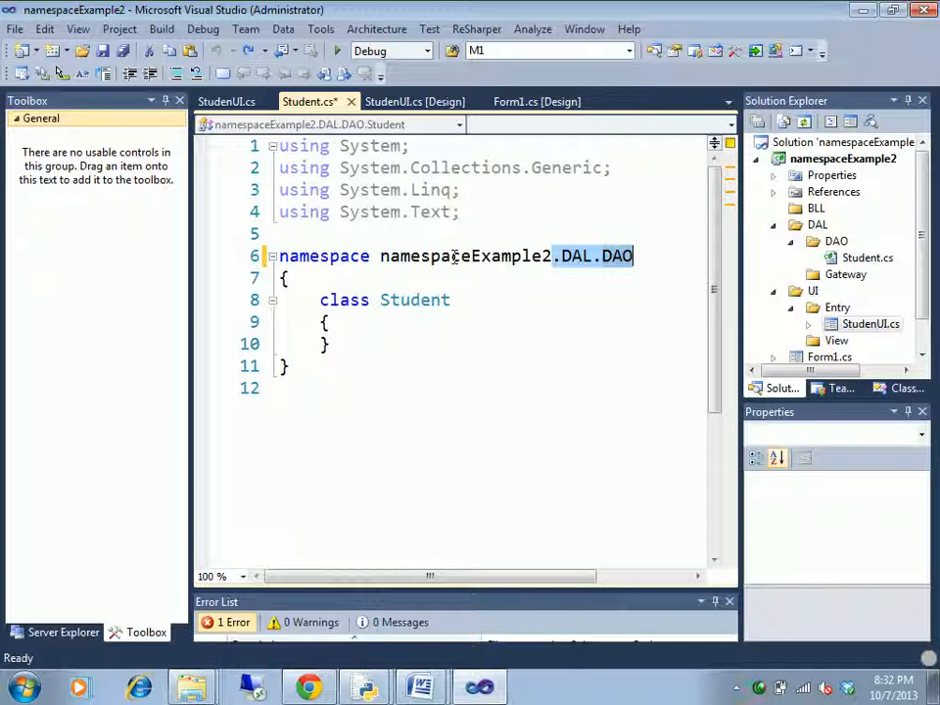
pyautogui.press('ctrl+s')
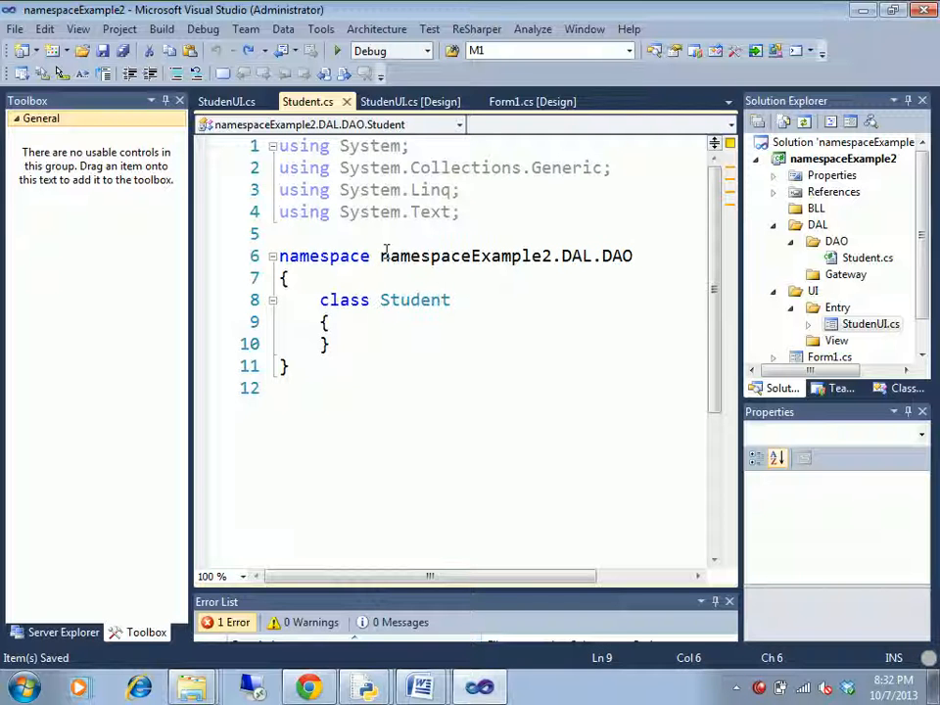
pyautogui.click(571, 255)
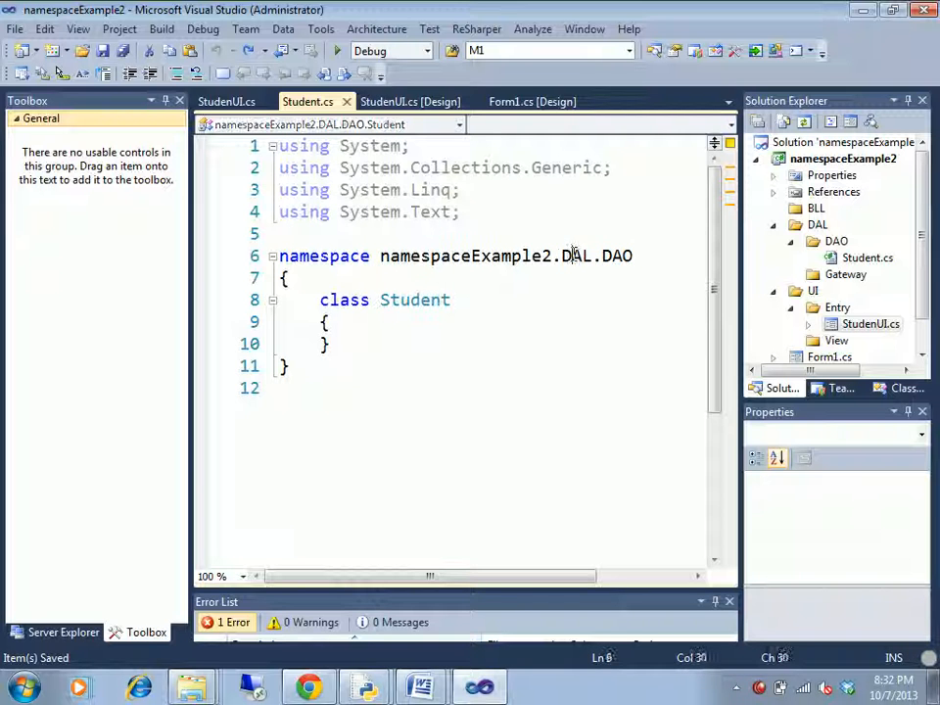